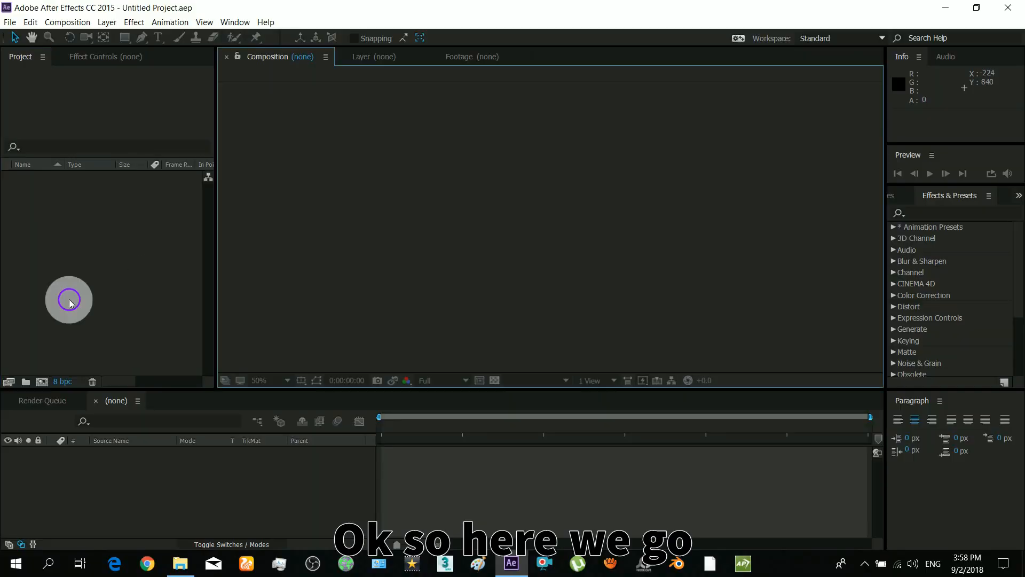
Import track 2.avi, make a composition from it and scrub back to the first frame.
click(180, 563)
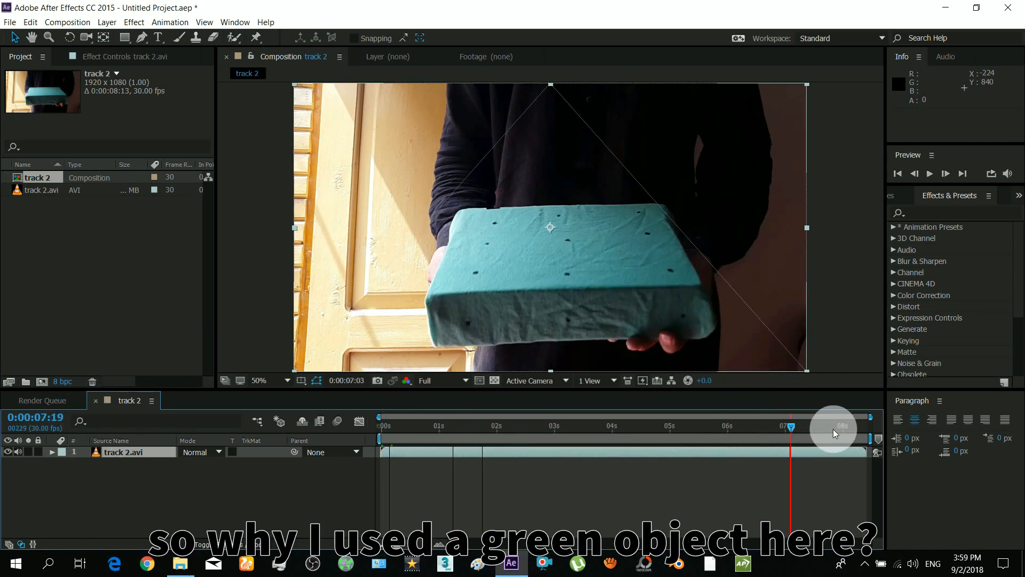
drag(792, 426, 864, 426)
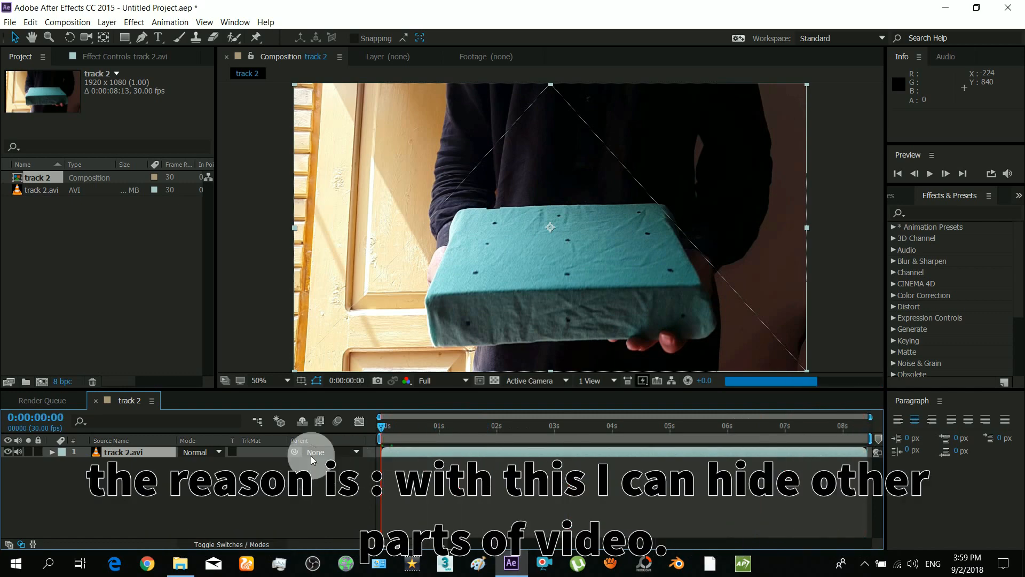
right_click(134, 452)
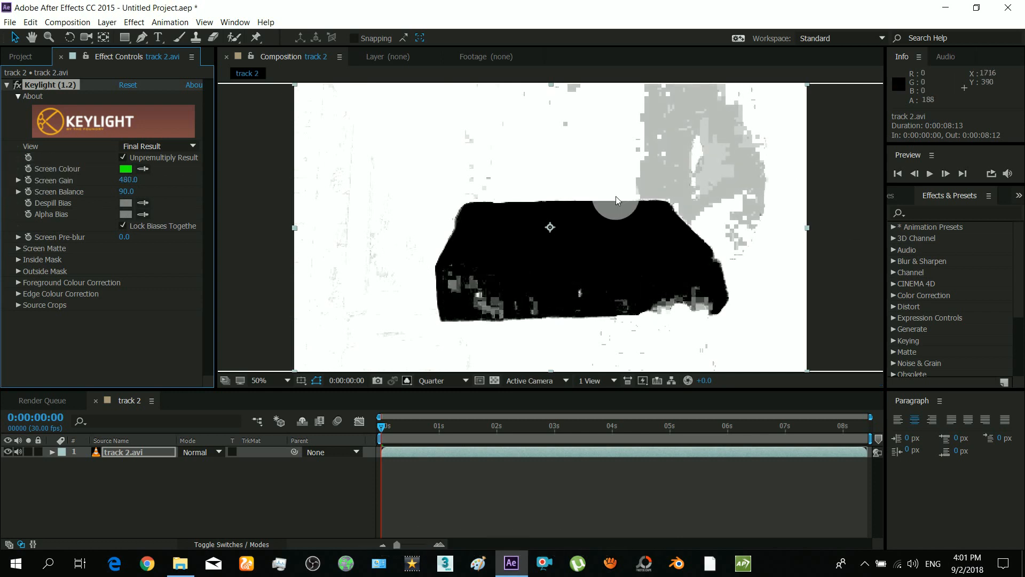
Check the Keylight alpha matte of the box, then view the composite in RGB again.
click(408, 380)
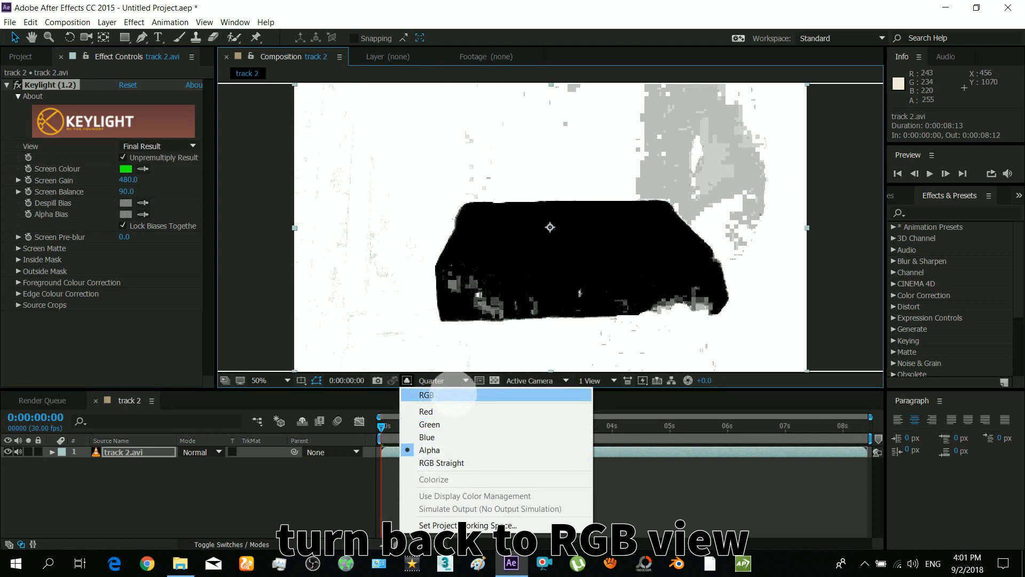
click(428, 395)
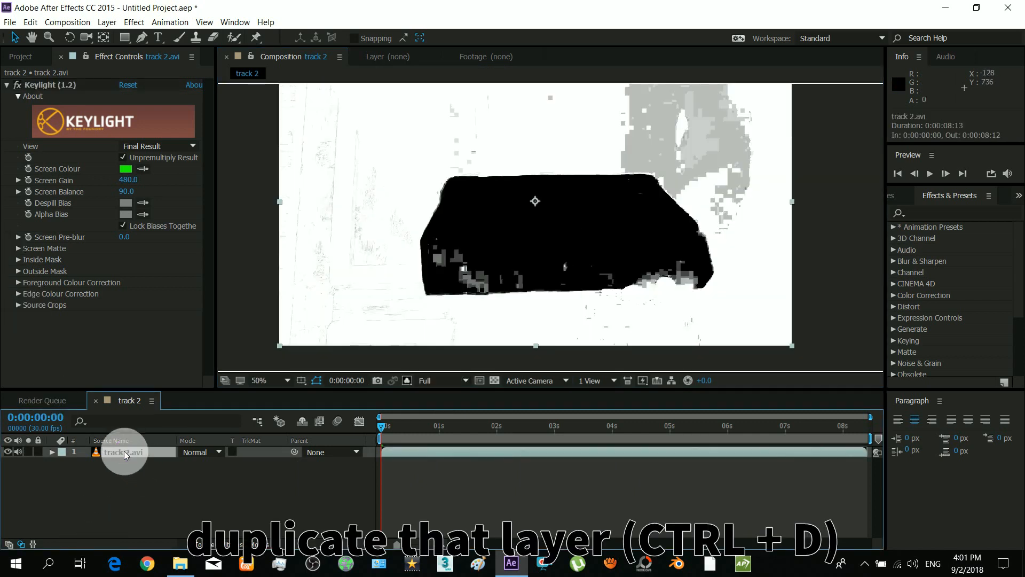
Duplicate the layer and set the lower copy's TrkMat to Alpha Inverted Matte.
key(ctrl+d)
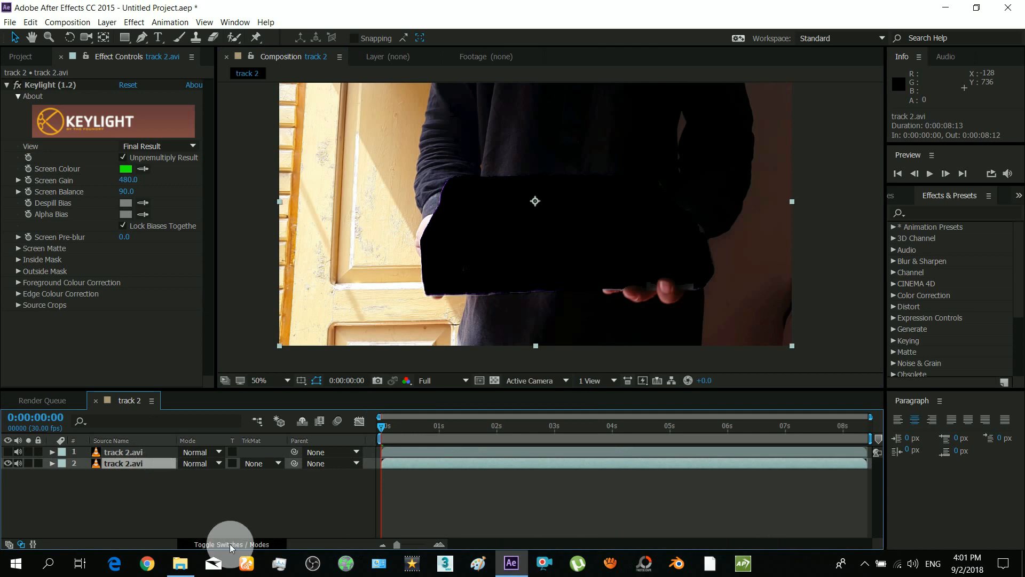
click(217, 544)
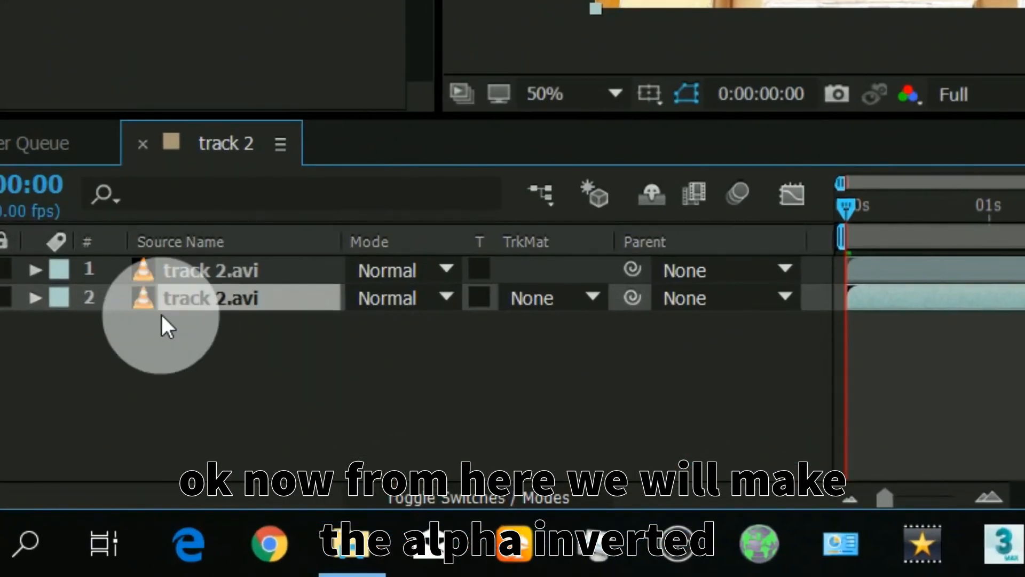
click(544, 297)
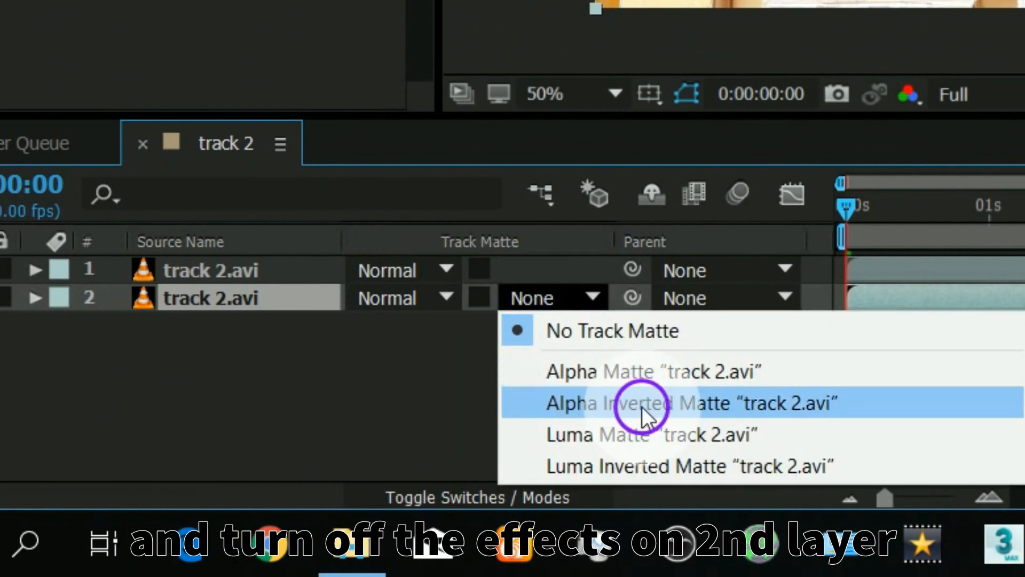
click(643, 402)
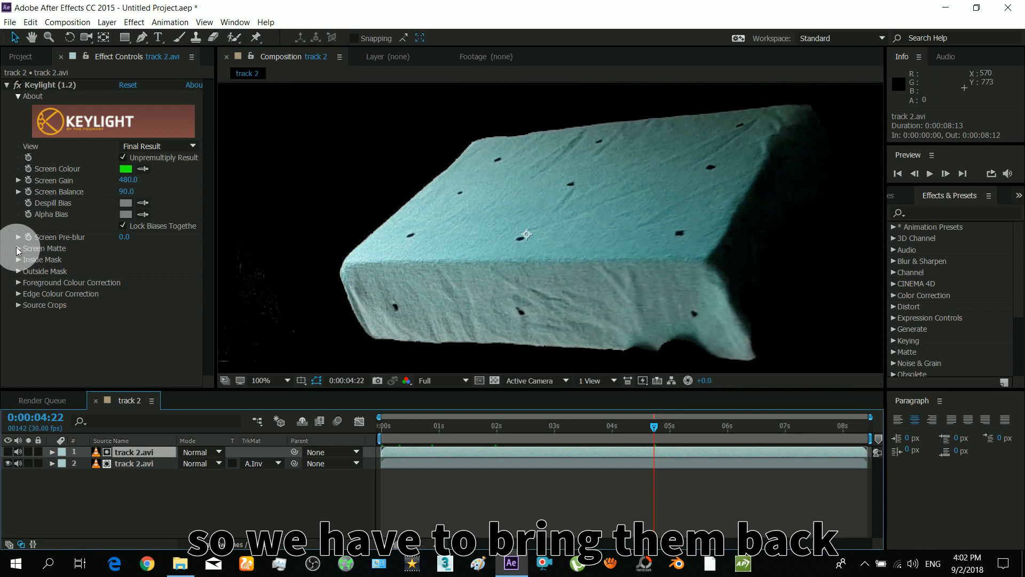
Set Keylight's Screen Shrink/Grow to -5.9 to bring back the box's edges.
click(18, 248)
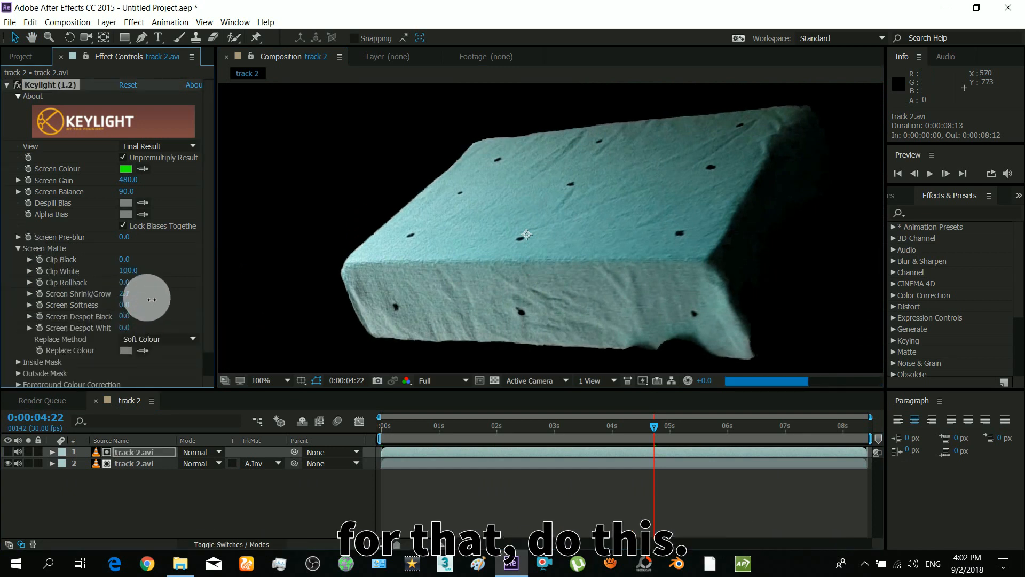
drag(124, 293, 124, 307)
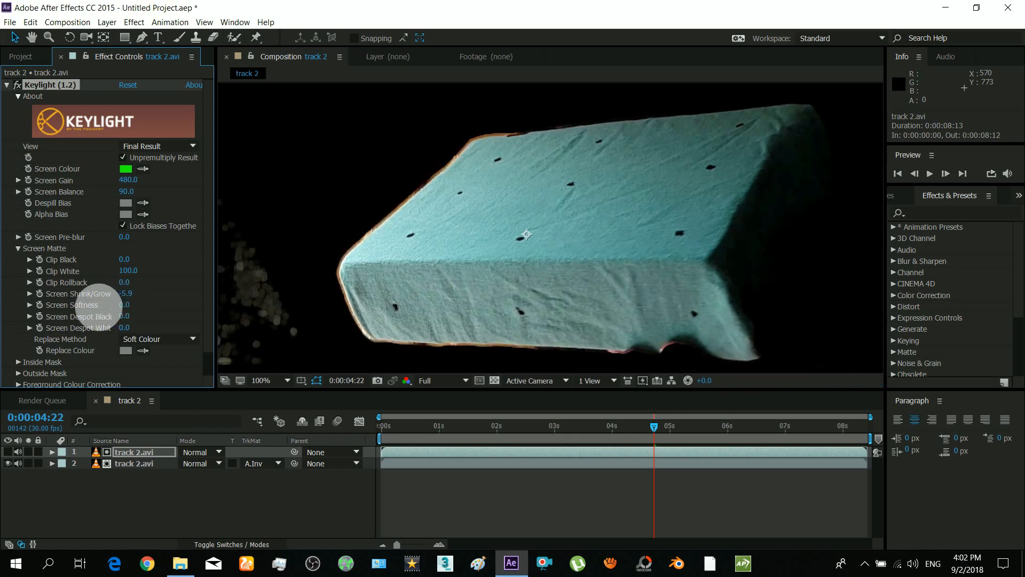
click(260, 380)
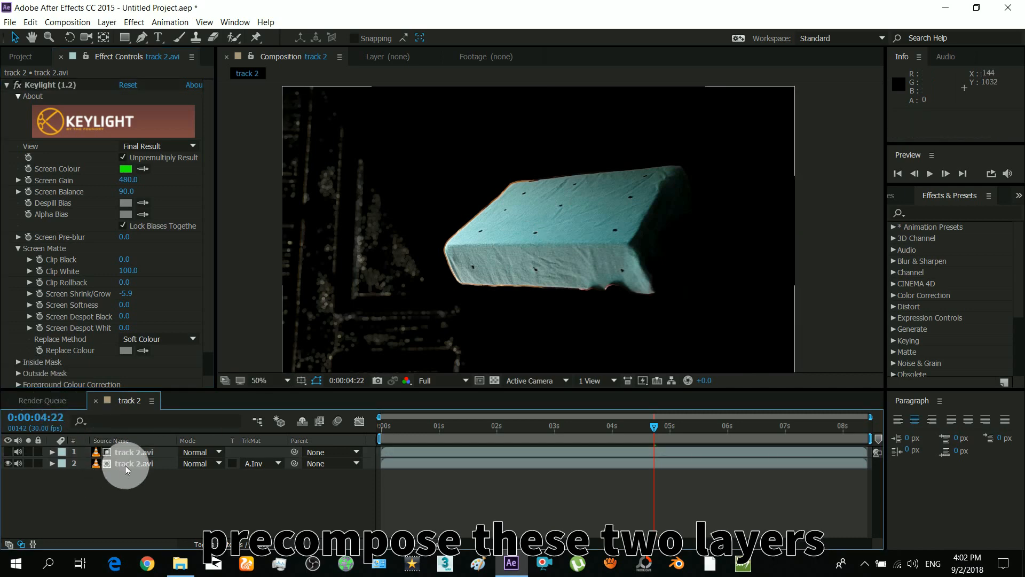
Pre-compose both track 2 layers into Pre-comp 1, moving all attributes, and open it.
right_click(127, 462)
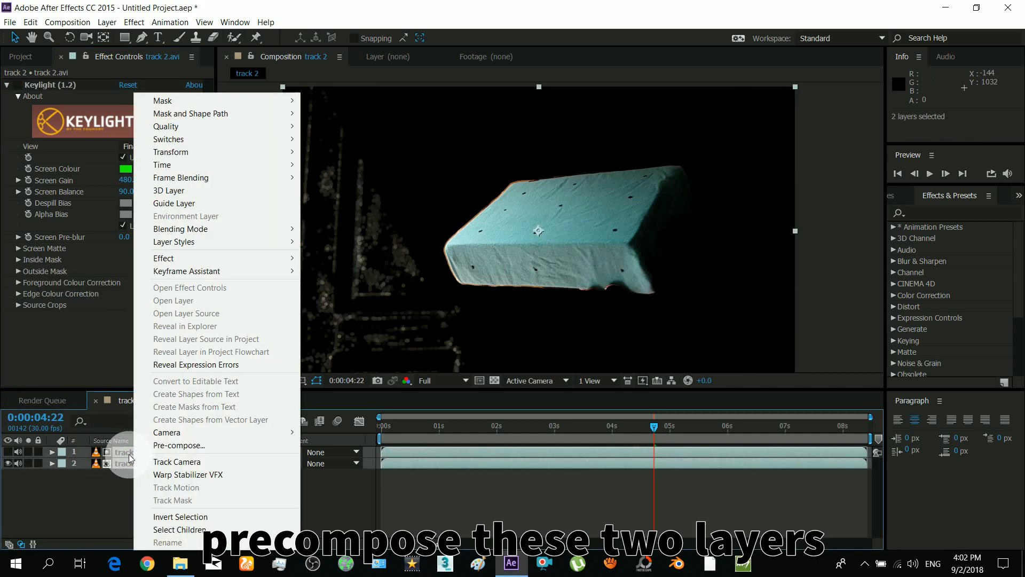
click(172, 446)
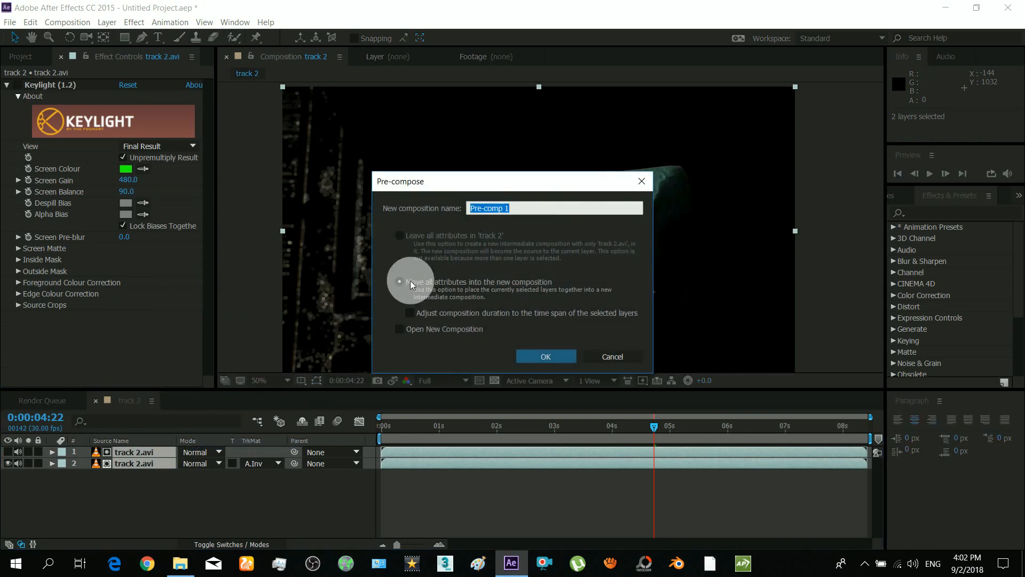
click(545, 357)
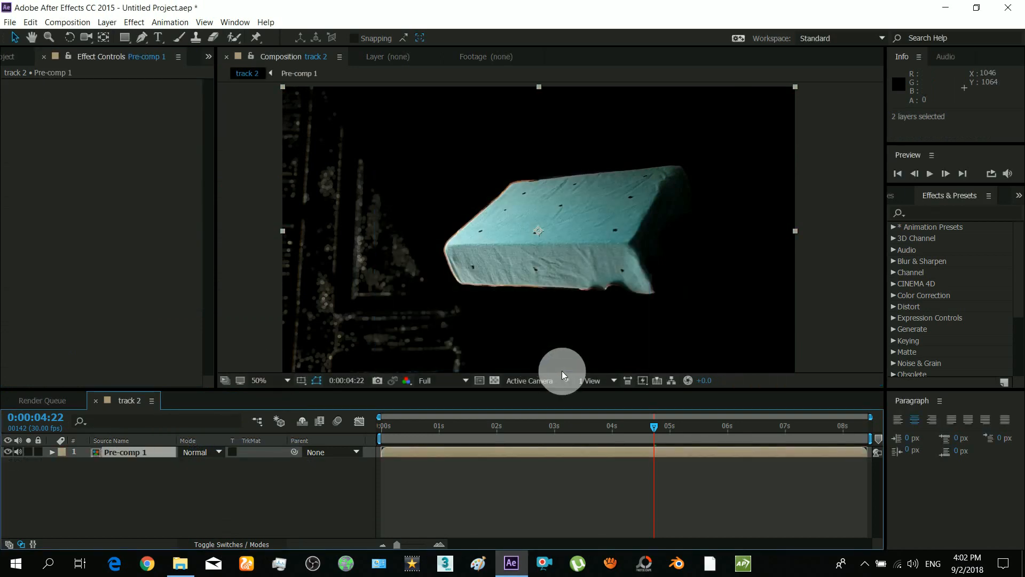
click(115, 452)
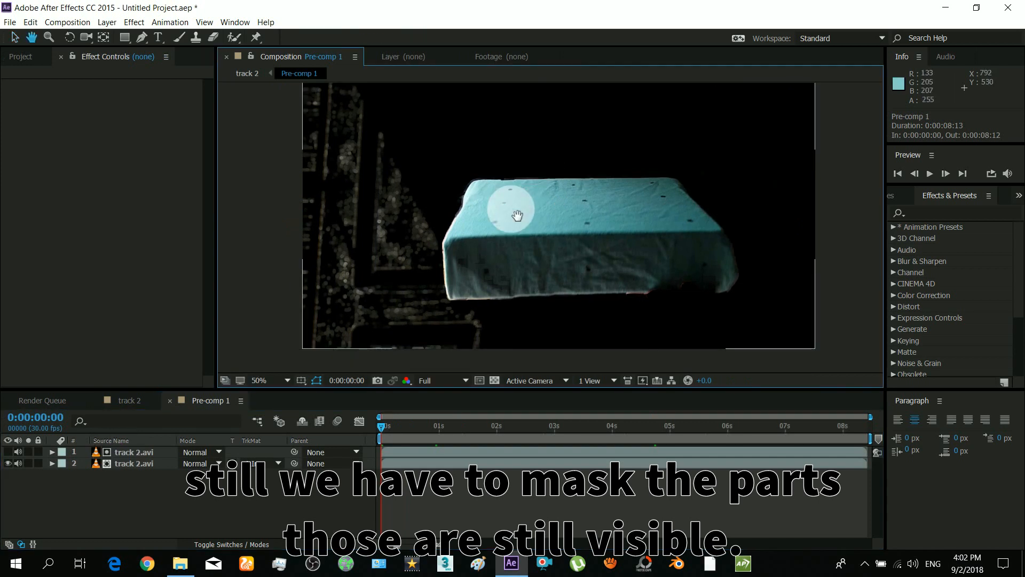
Set the four rectangle masks on layer 2 to Subtract and return to track 2.
click(134, 464)
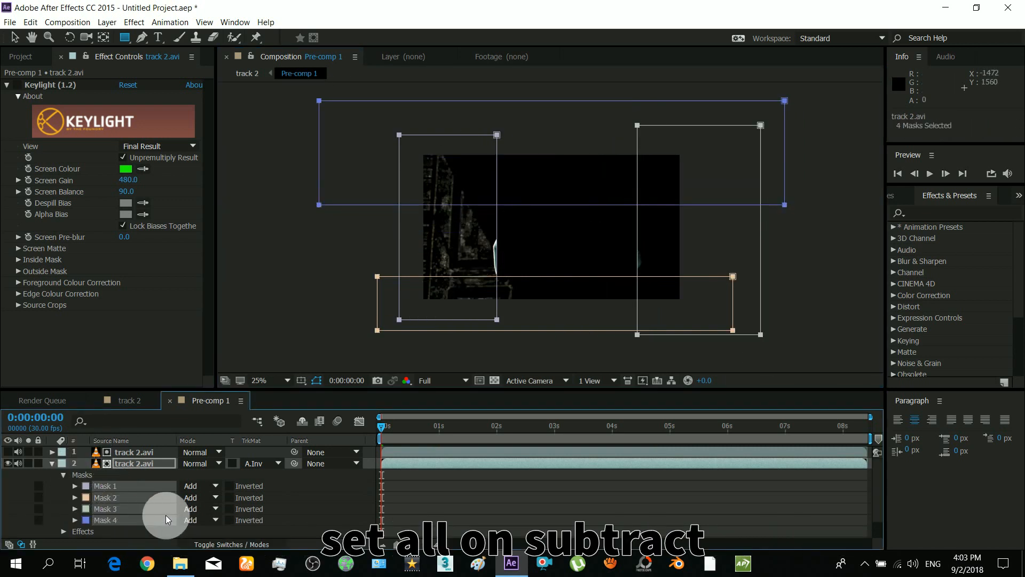
click(198, 485)
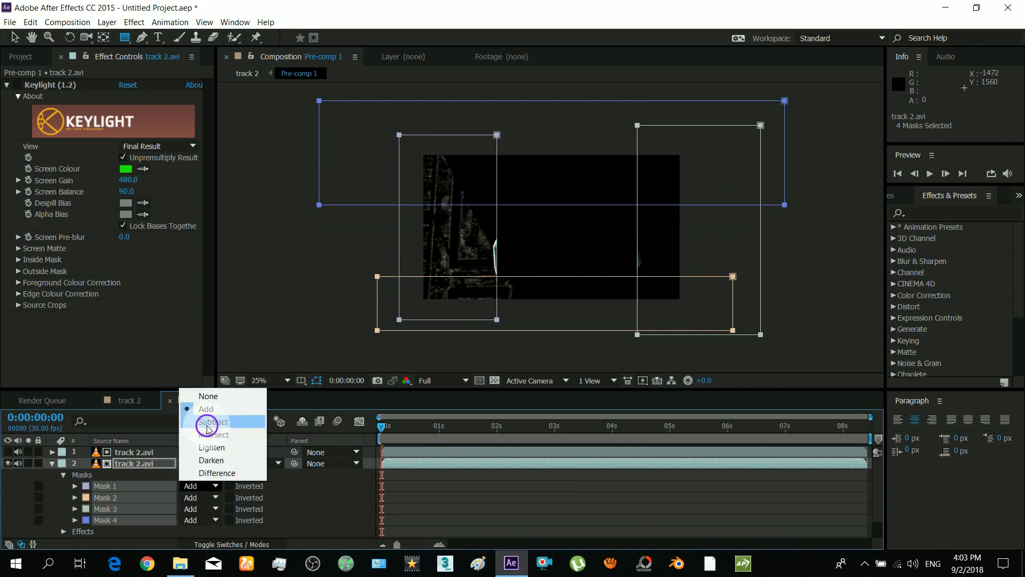
click(207, 422)
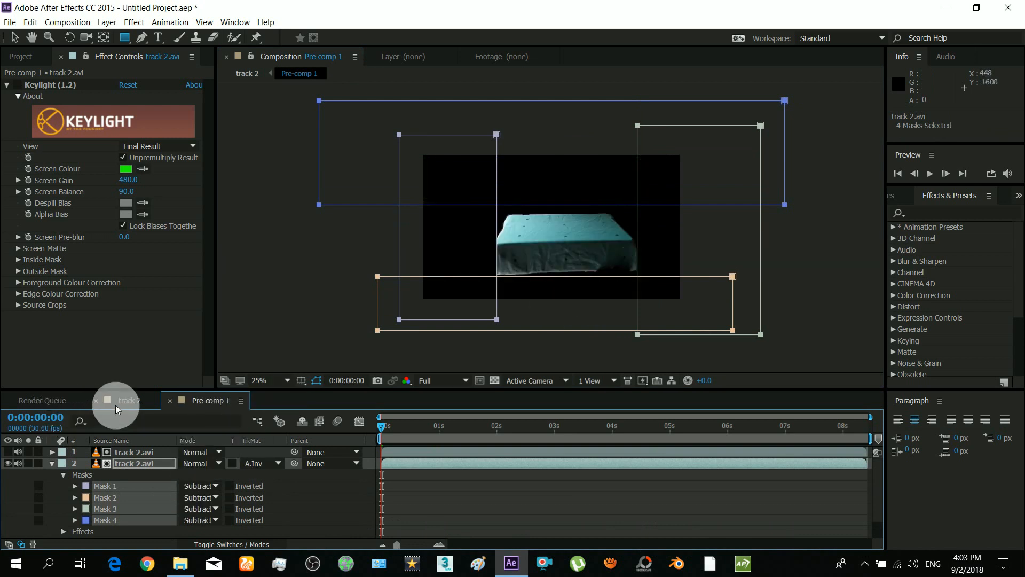
click(129, 401)
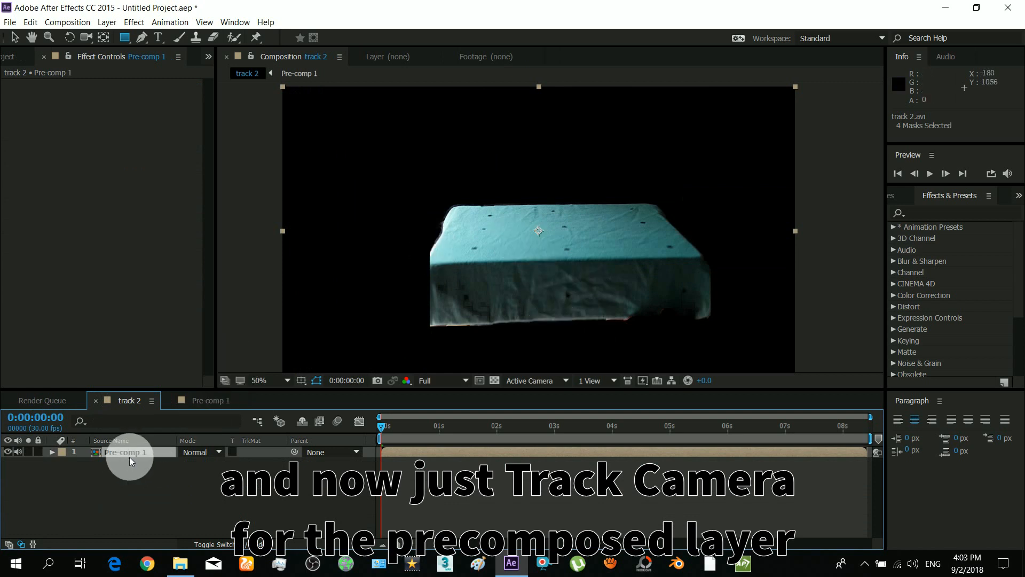
Run Track Camera on Pre-comp 1, solving with Mostly Flat Scene after the first analysis fails.
right_click(131, 459)
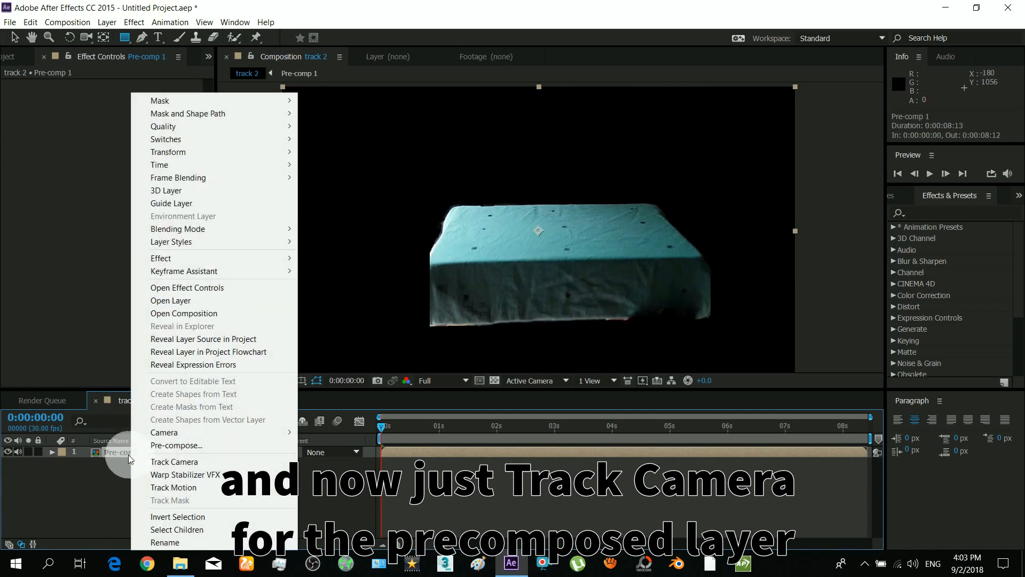
mouse_move(156, 464)
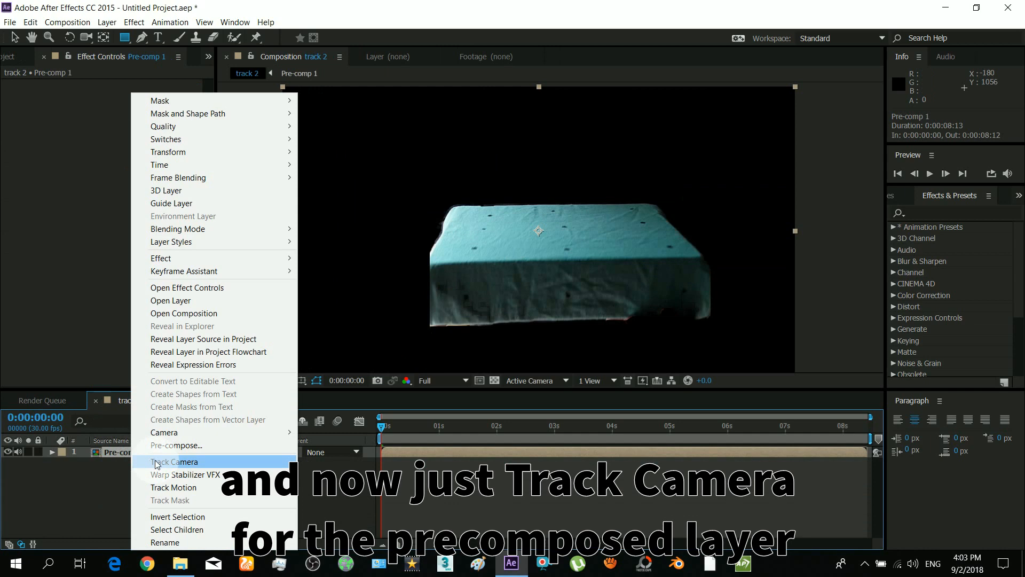
click(173, 462)
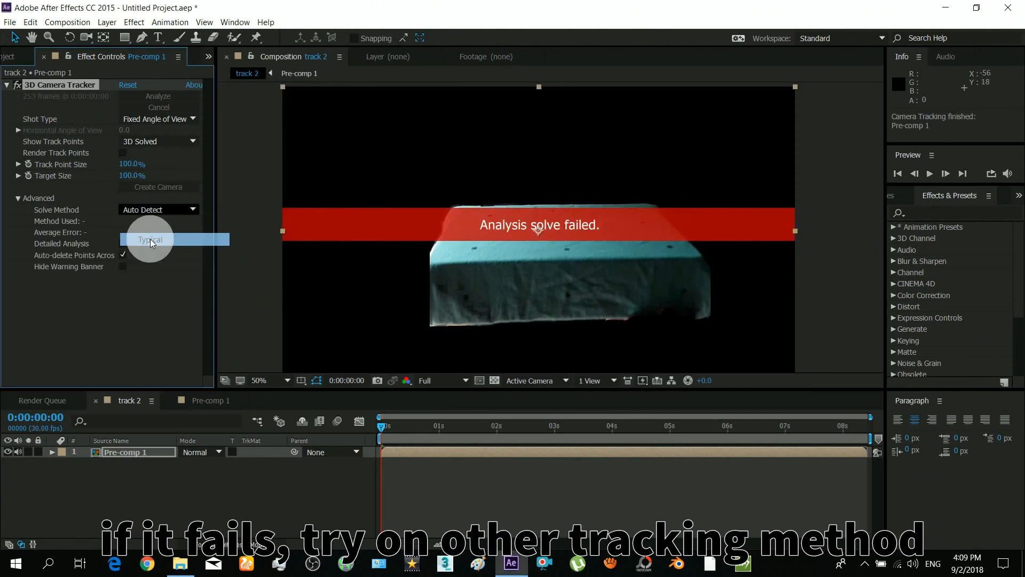
click(150, 239)
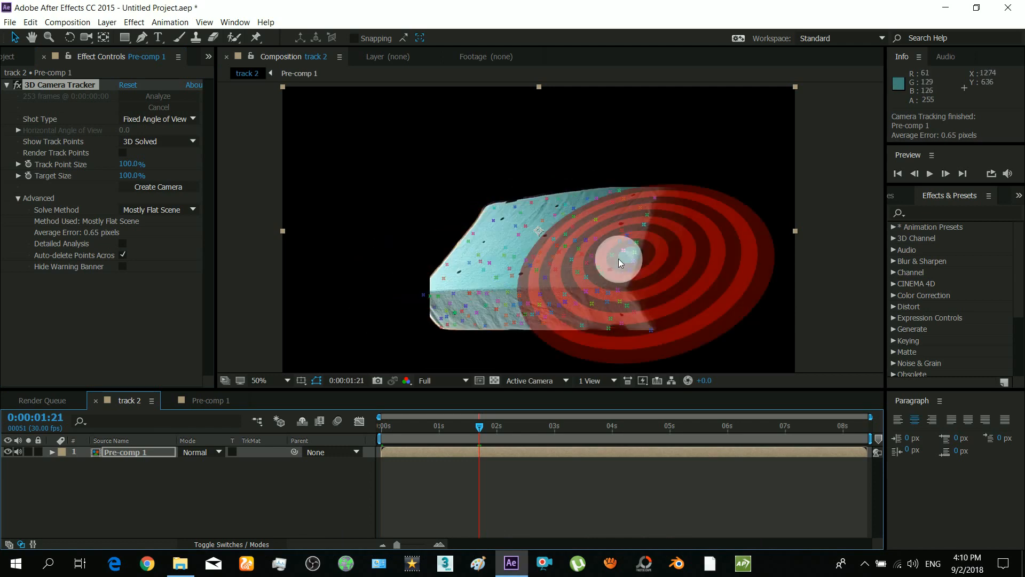
drag(620, 263, 542, 313)
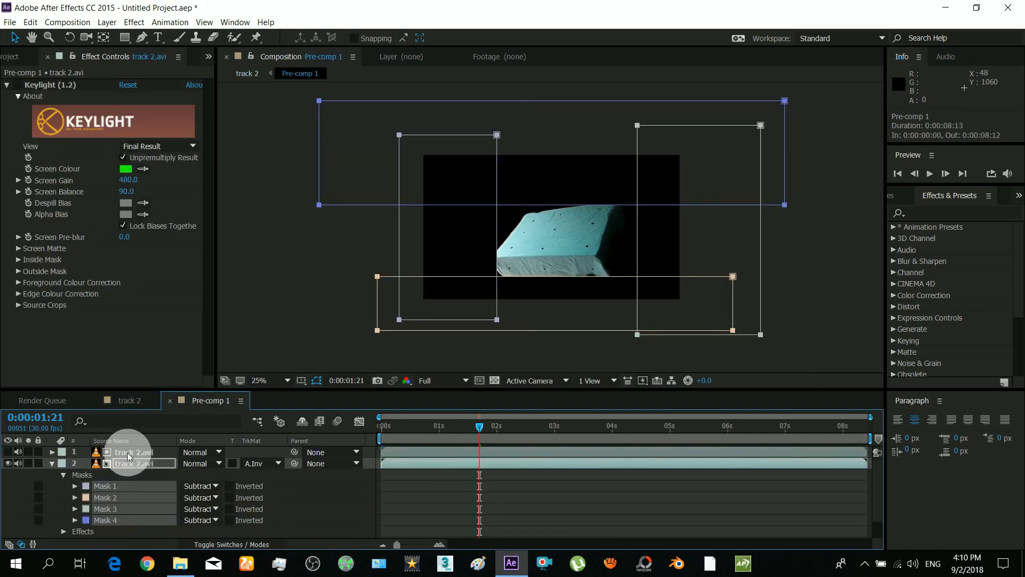
Re-enable the full footage in Pre-comp 1 and preview track 2 at Quarter resolution.
click(128, 401)
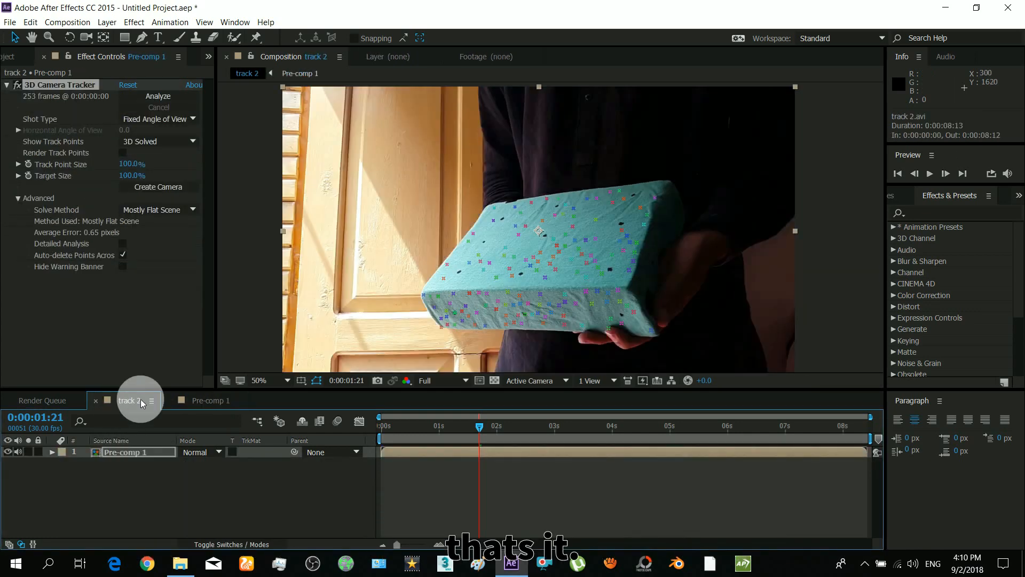
click(442, 380)
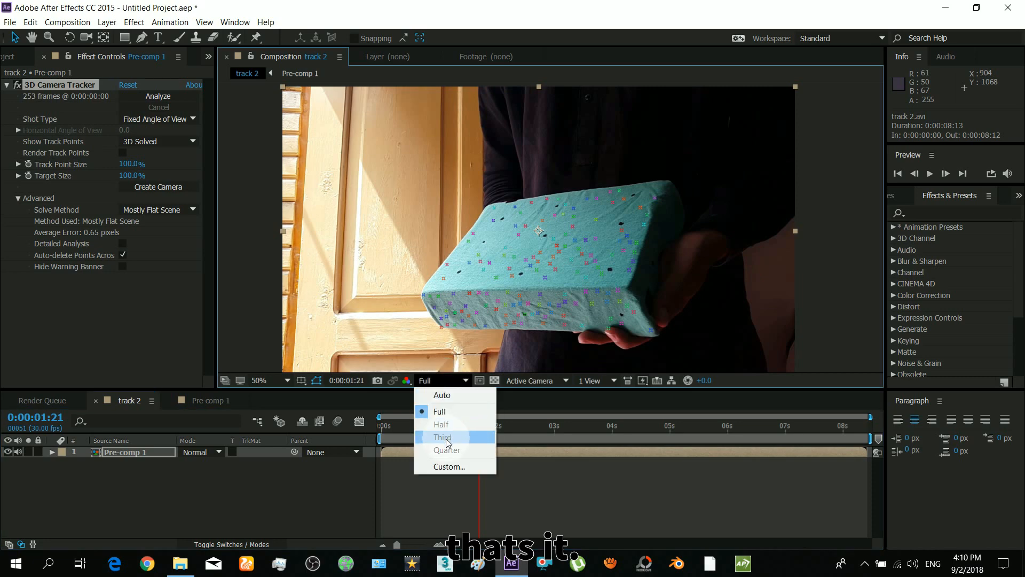
click(446, 449)
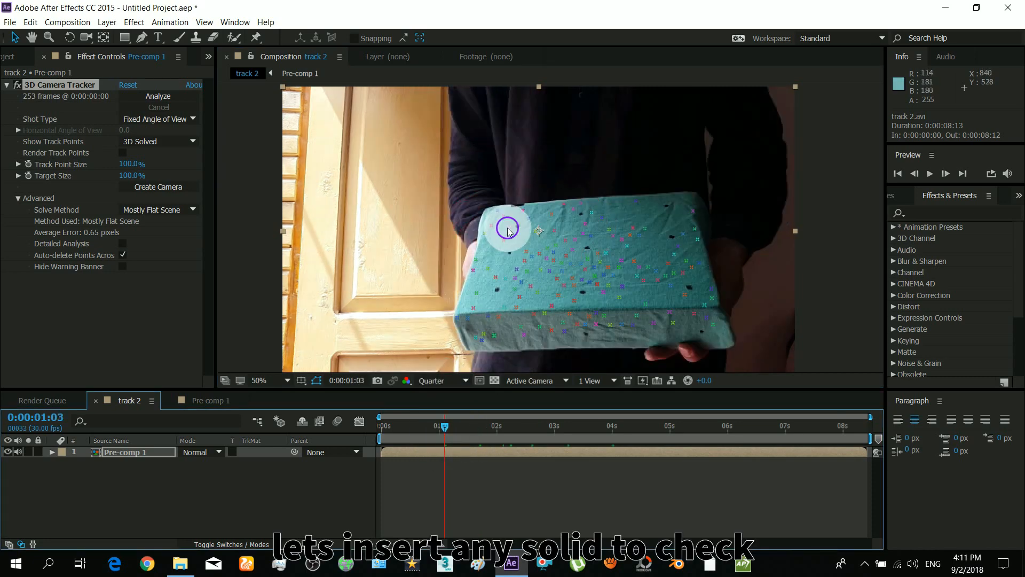
mouse_move(679, 227)
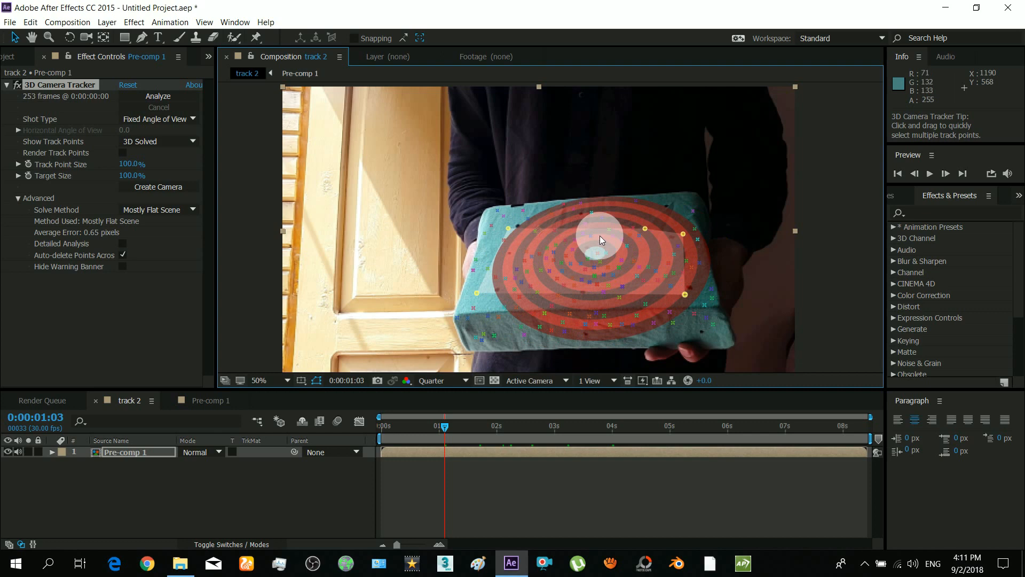
Create a solid and camera from the top-face track points and scrub to confirm it sticks.
right_click(601, 239)
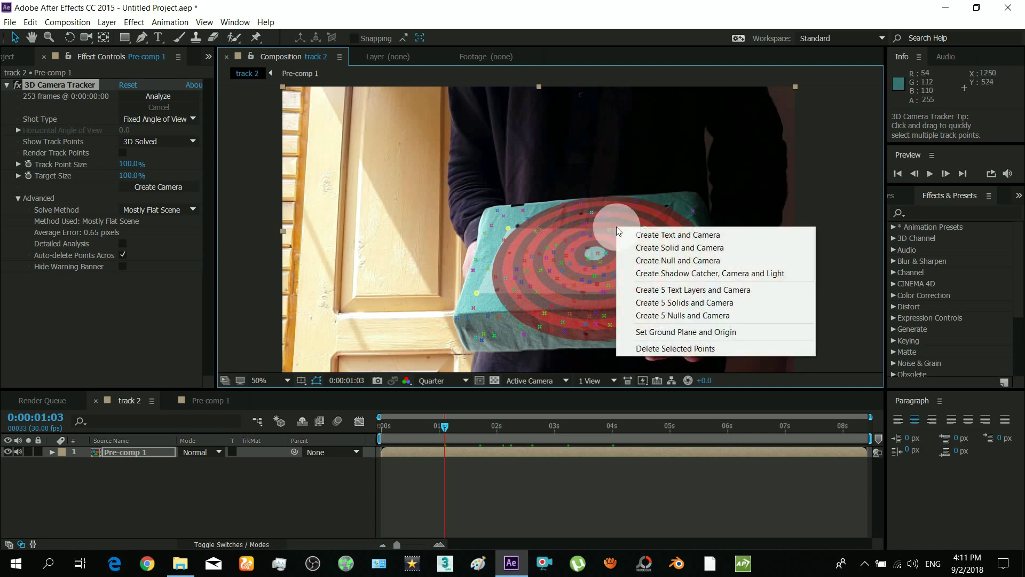
click(679, 247)
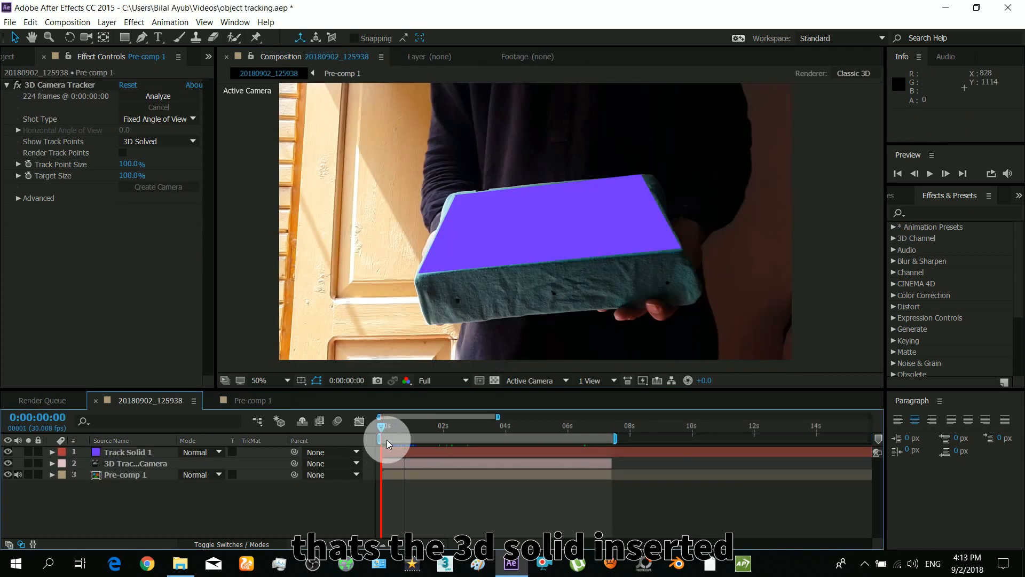
drag(378, 437, 419, 438)
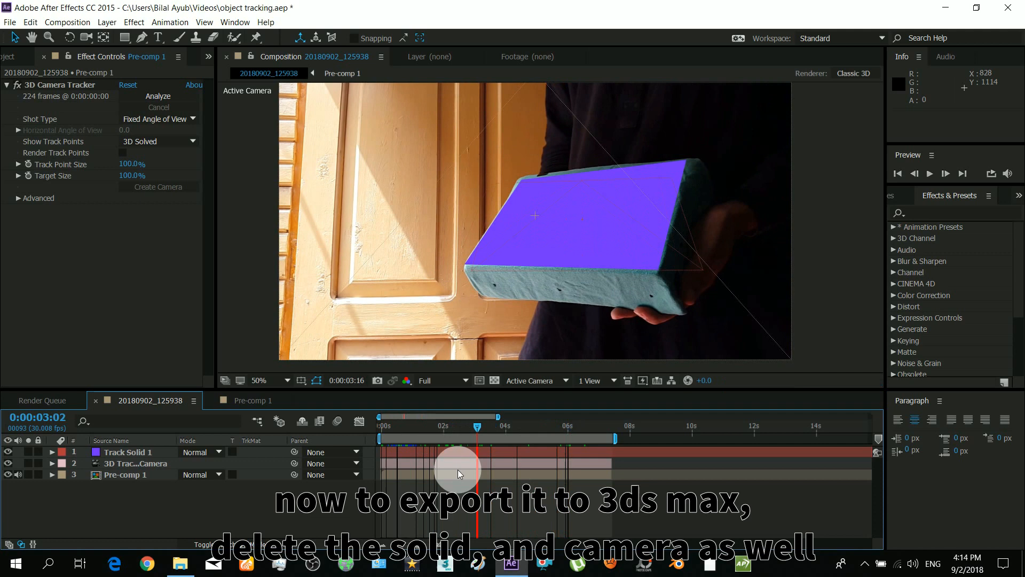
Delete the test solid and camera, then set the top-face points as ground plane and origin.
key(Delete)
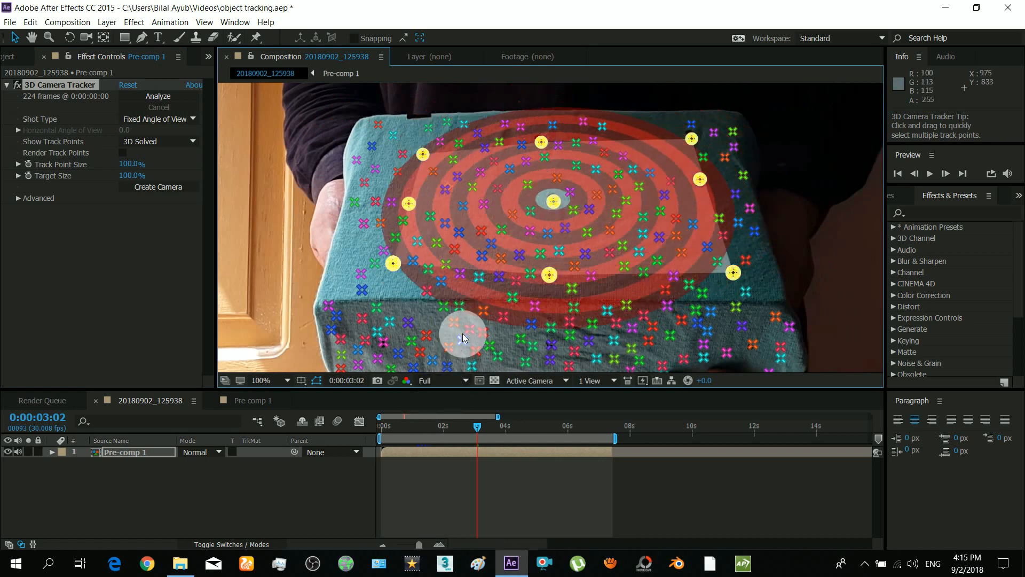
right_click(463, 335)
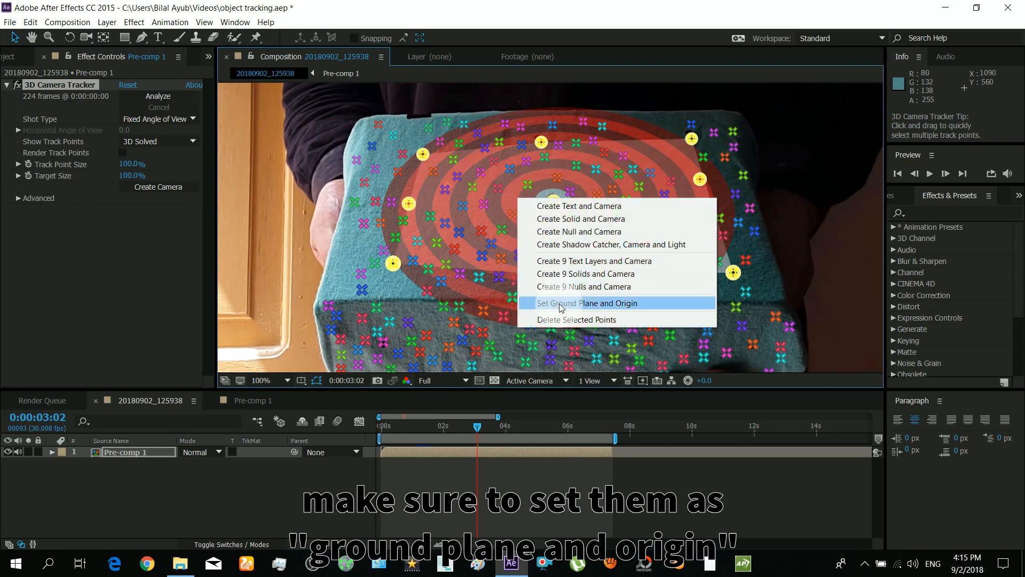
click(588, 304)
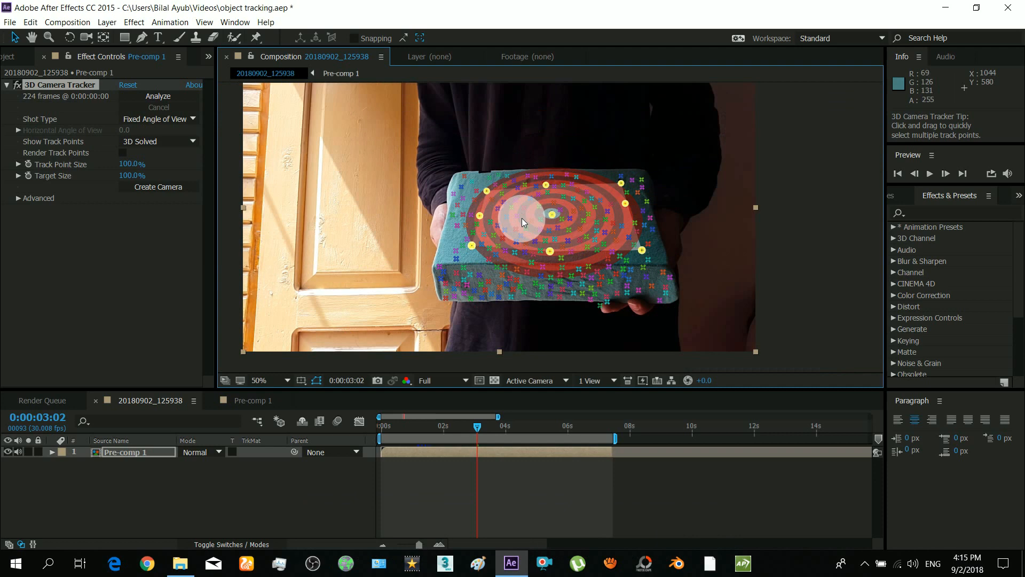
right_click(530, 213)
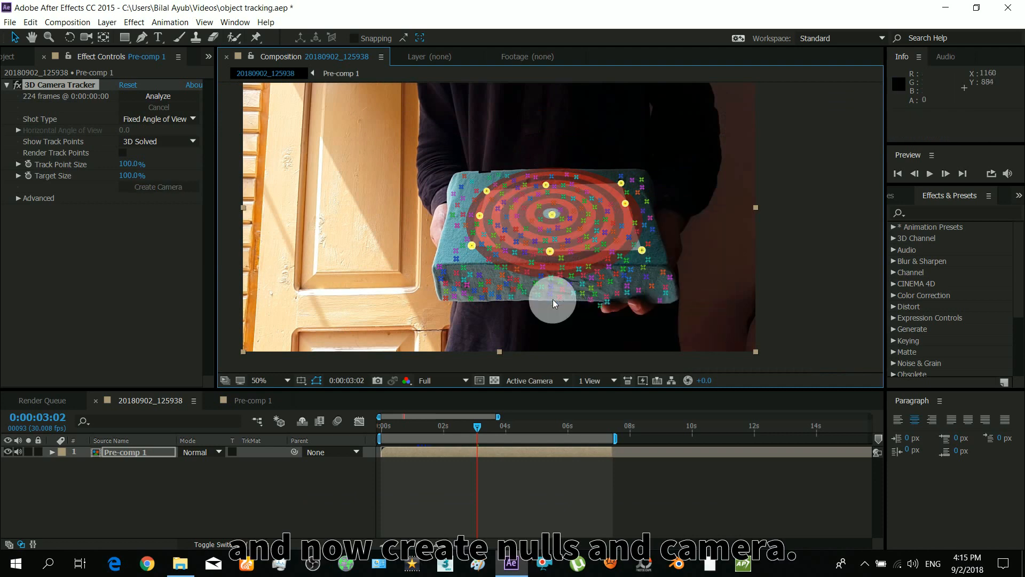
Create the nine track nulls and the 3D tracker camera from the selected box-top track points.
click(158, 186)
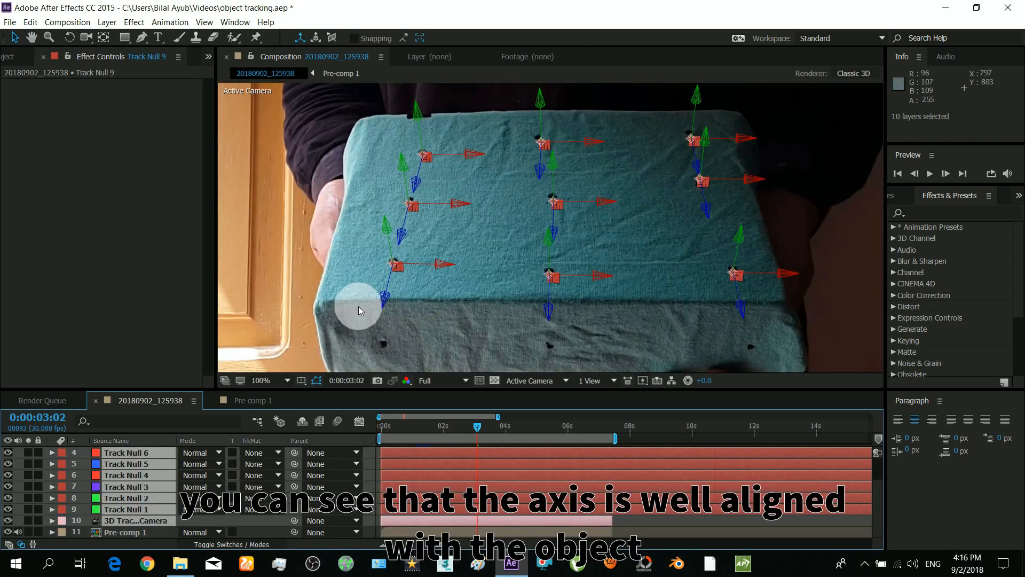
mouse_move(479, 128)
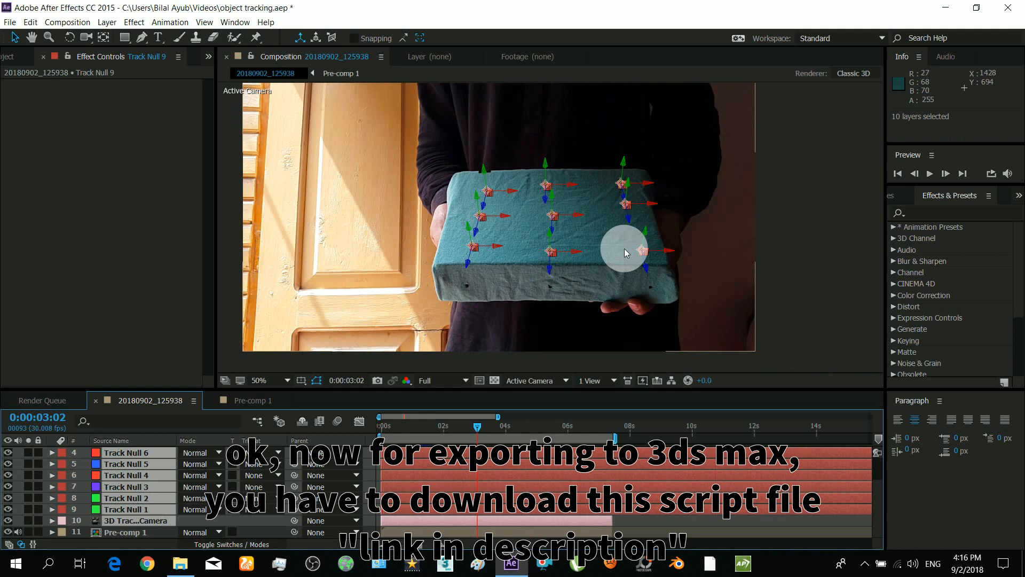
mouse_move(481, 282)
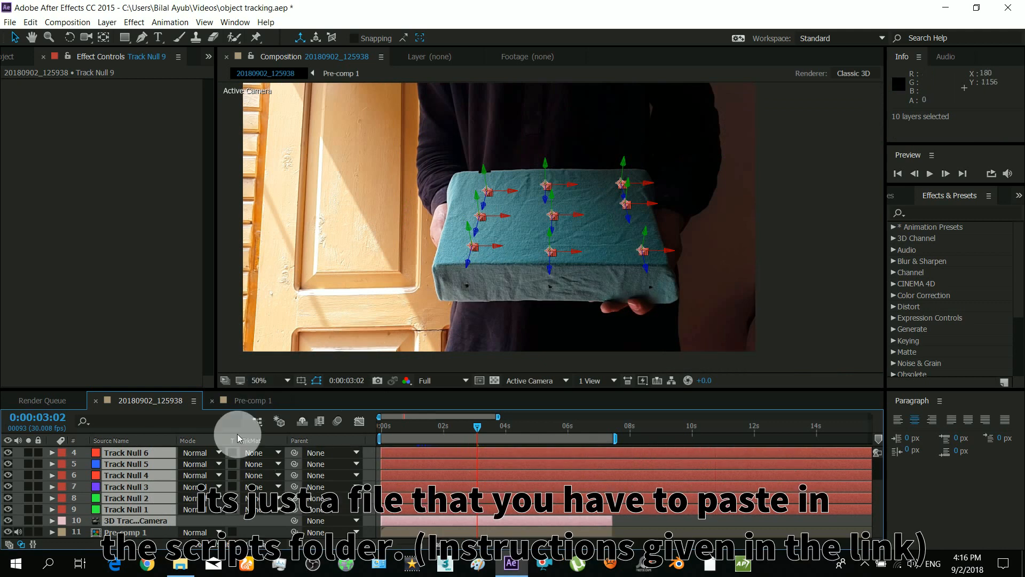
click(8, 22)
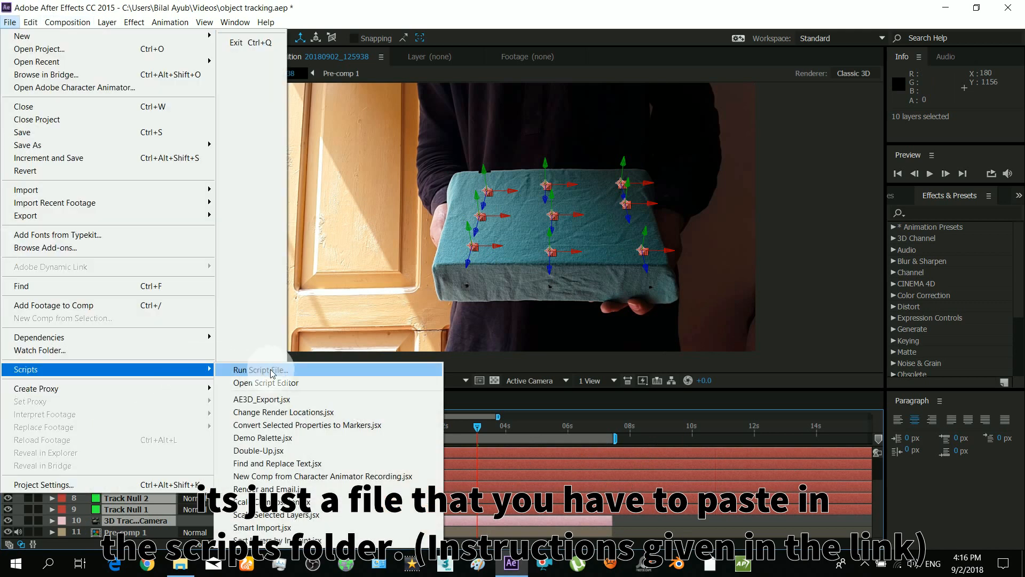
mouse_move(253, 404)
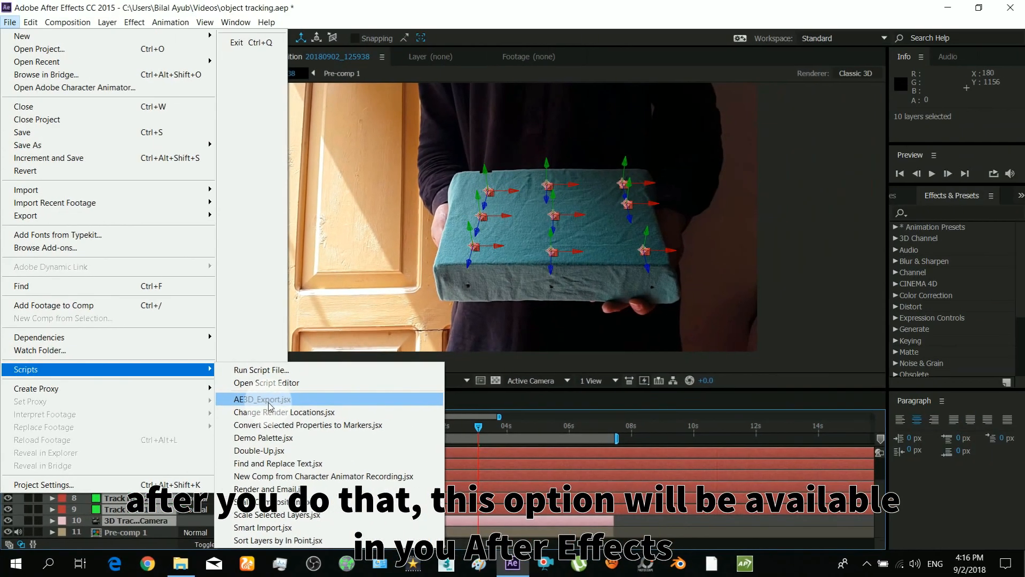
Run AE3D_Export.jsx with 3ds Max as the target and export to 'object tracking.ms'.
click(262, 399)
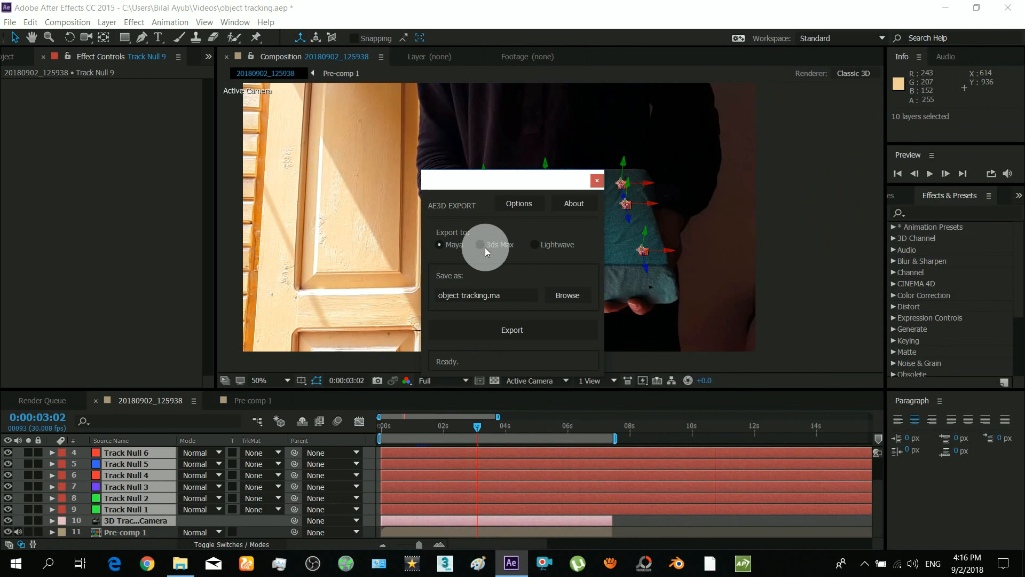
click(479, 243)
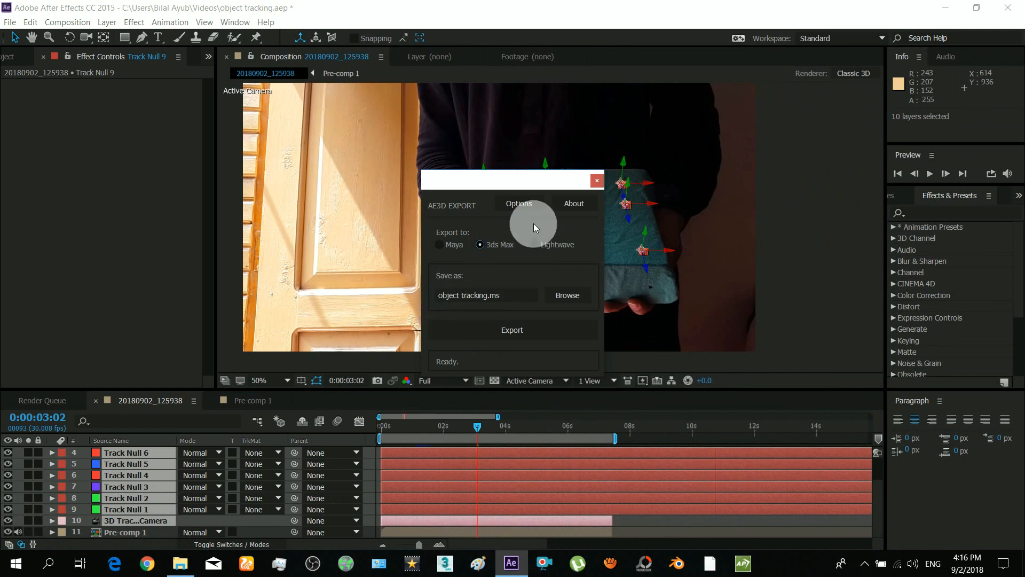
click(519, 203)
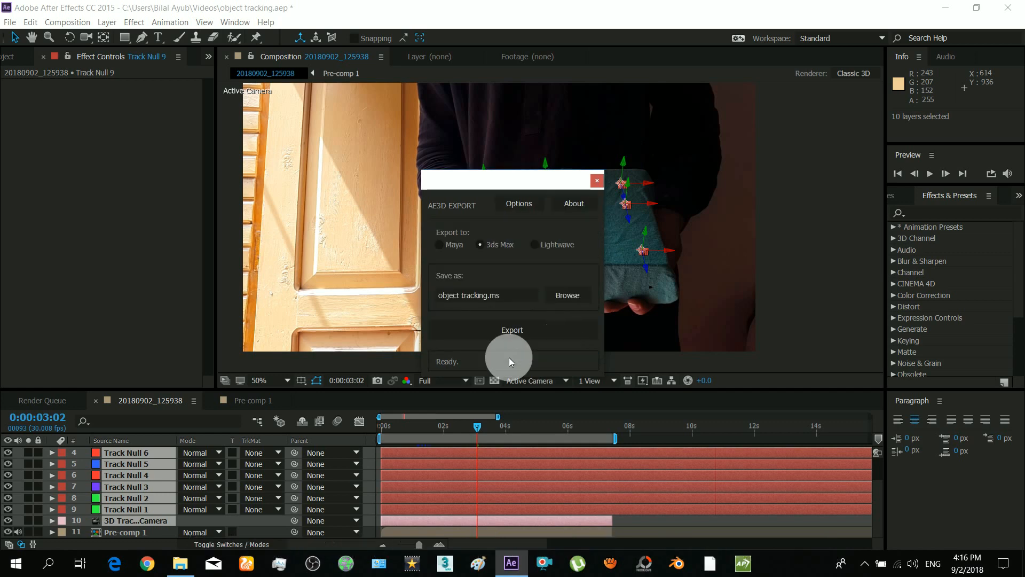
click(512, 330)
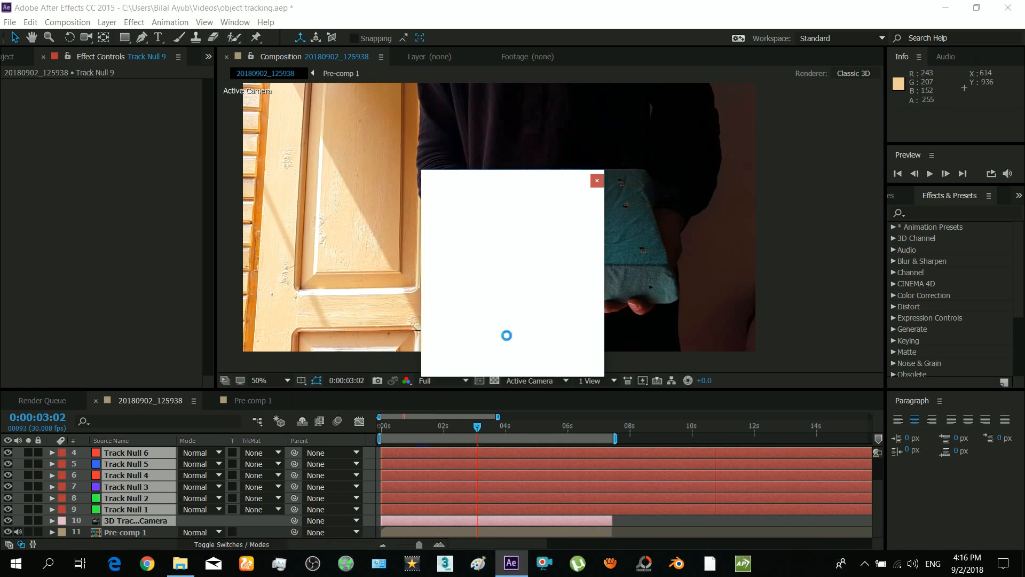
click(597, 179)
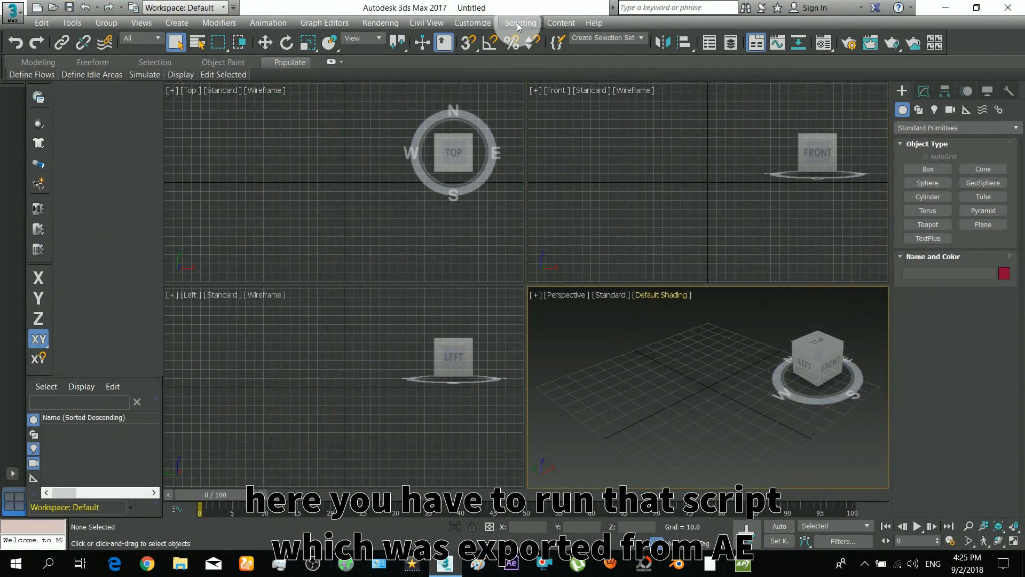
Run the exported .ms script to bring in the tracker camera and nulls, then start grouping them.
click(520, 24)
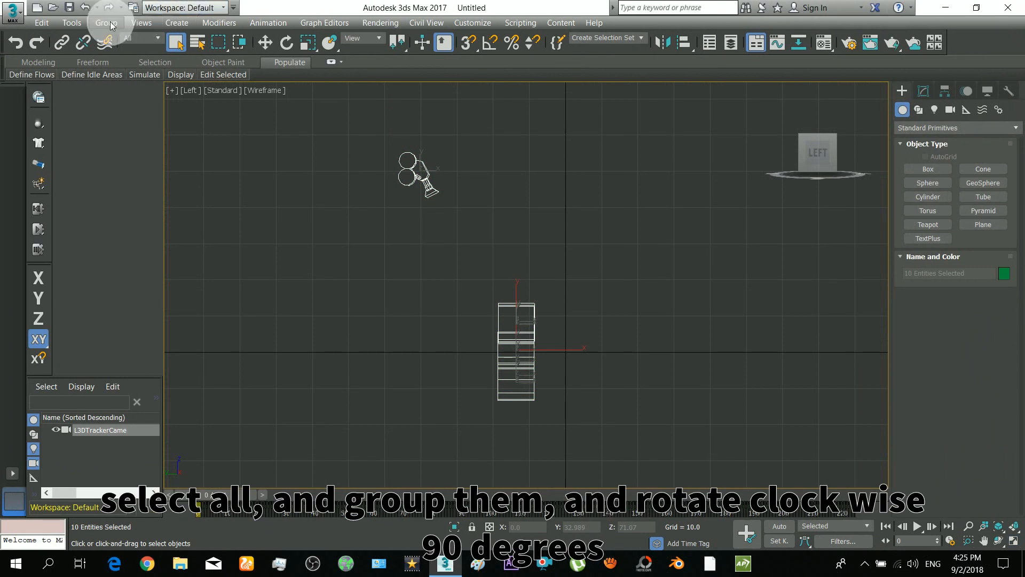
click(106, 22)
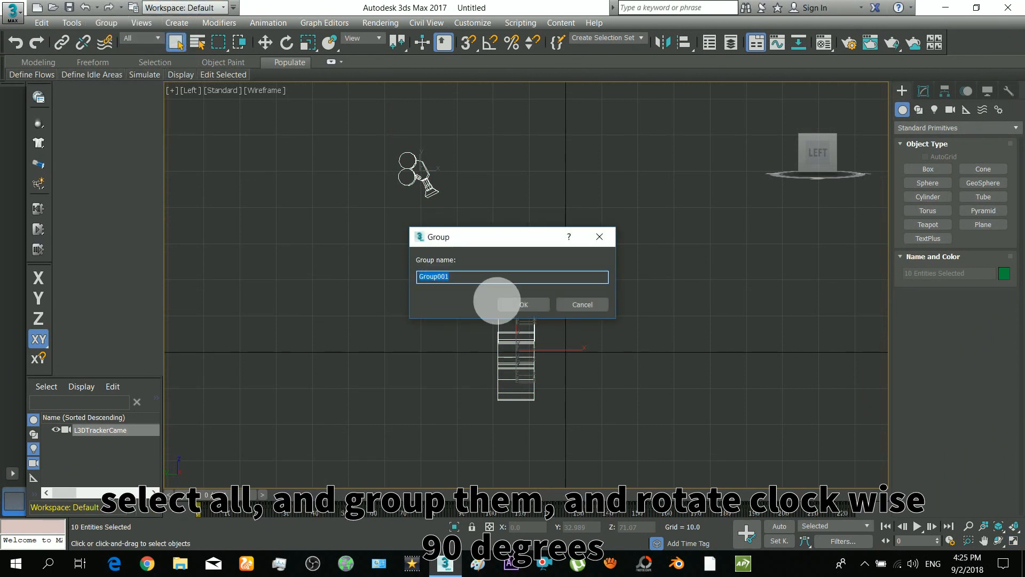
Confirm Group001, rotate it 90 degrees clockwise and move the nulls to the grid centre.
click(523, 305)
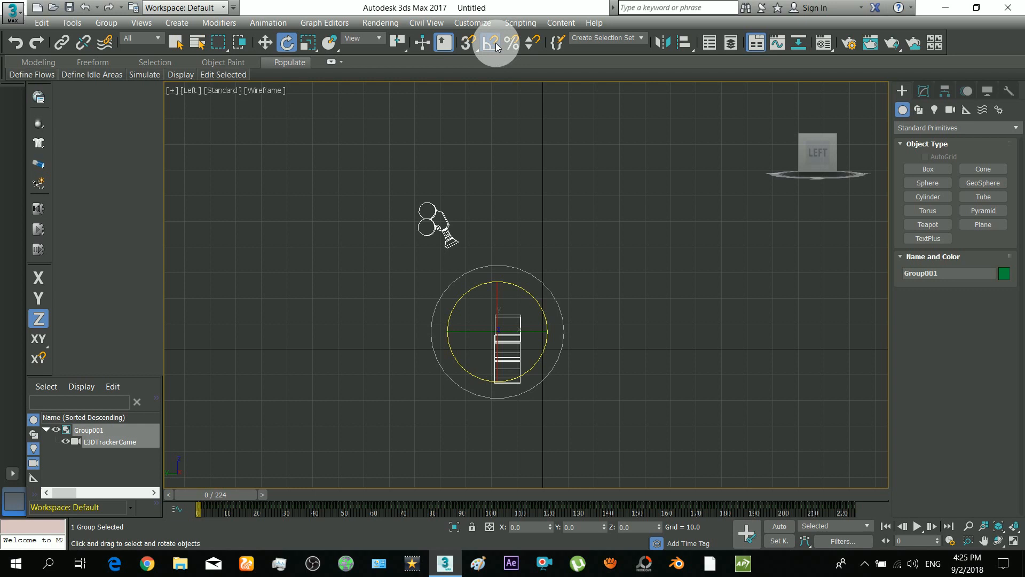
drag(508, 320, 536, 295)
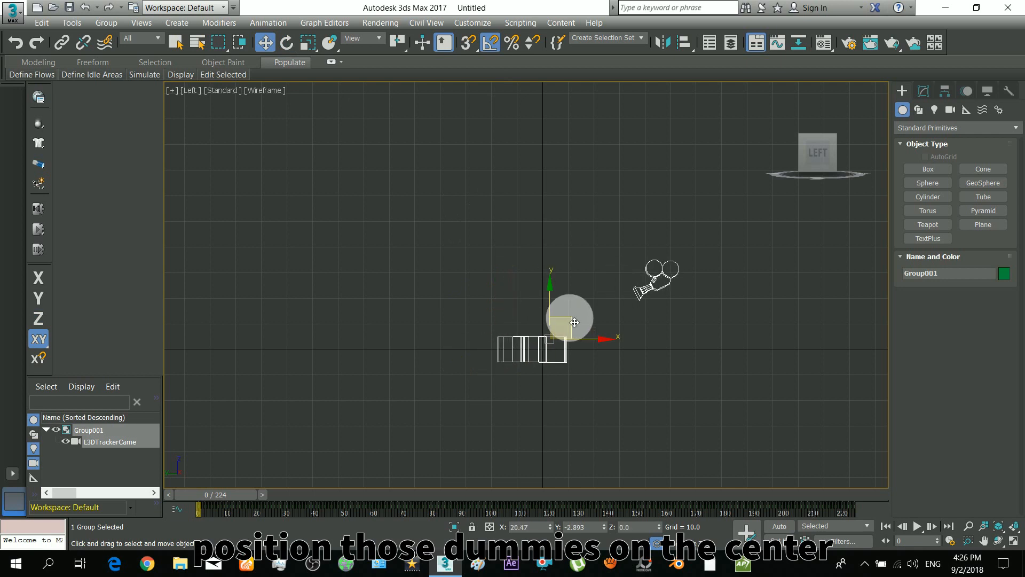
drag(575, 322, 564, 365)
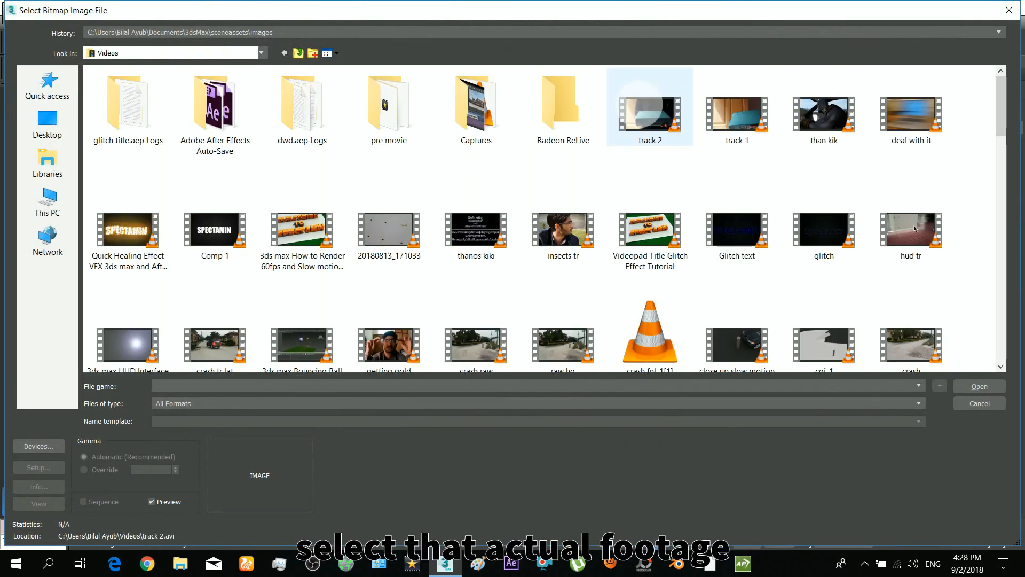
Load track 2.avi as a screen-mapped bitmap and assign it as an instanced Environment Map.
click(979, 387)
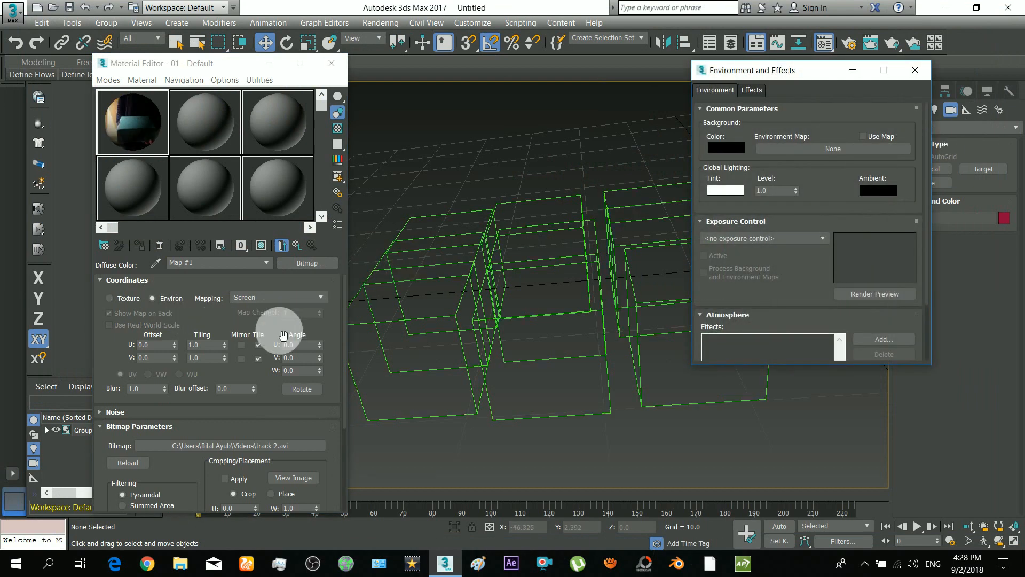
click(833, 148)
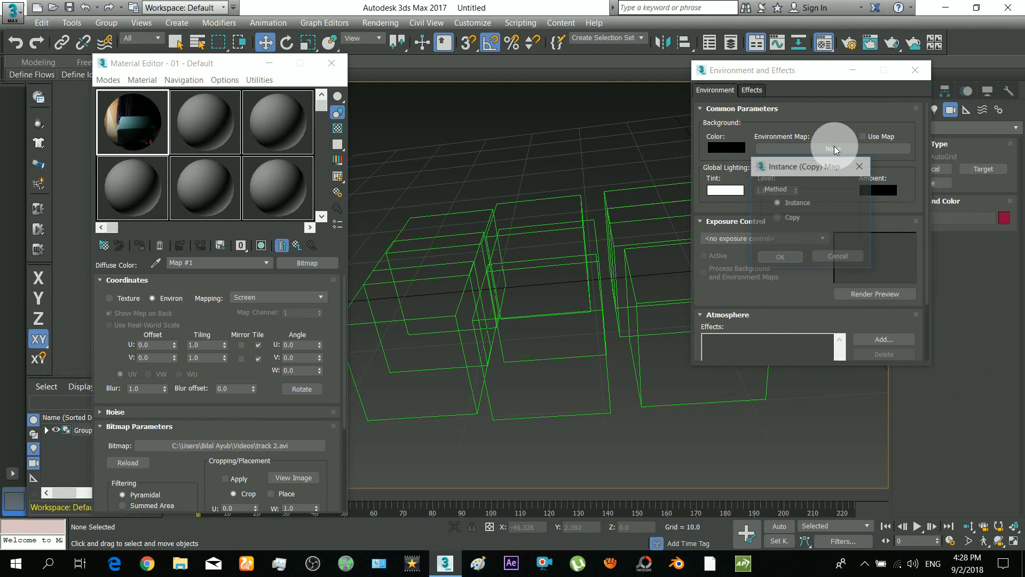
click(780, 256)
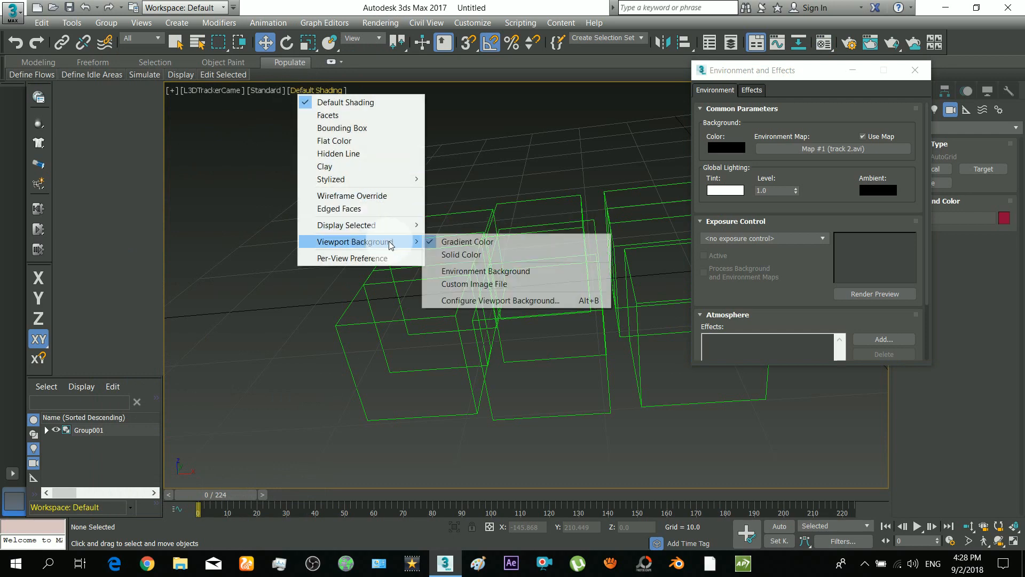
Set the viewport background to Environment Background so the footage shows behind the nulls.
click(486, 272)
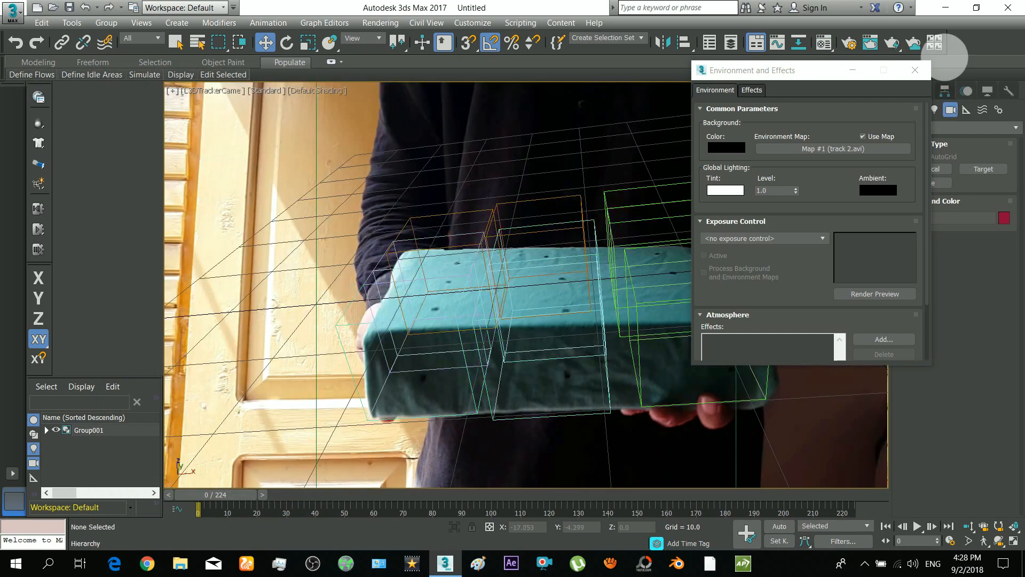
click(914, 70)
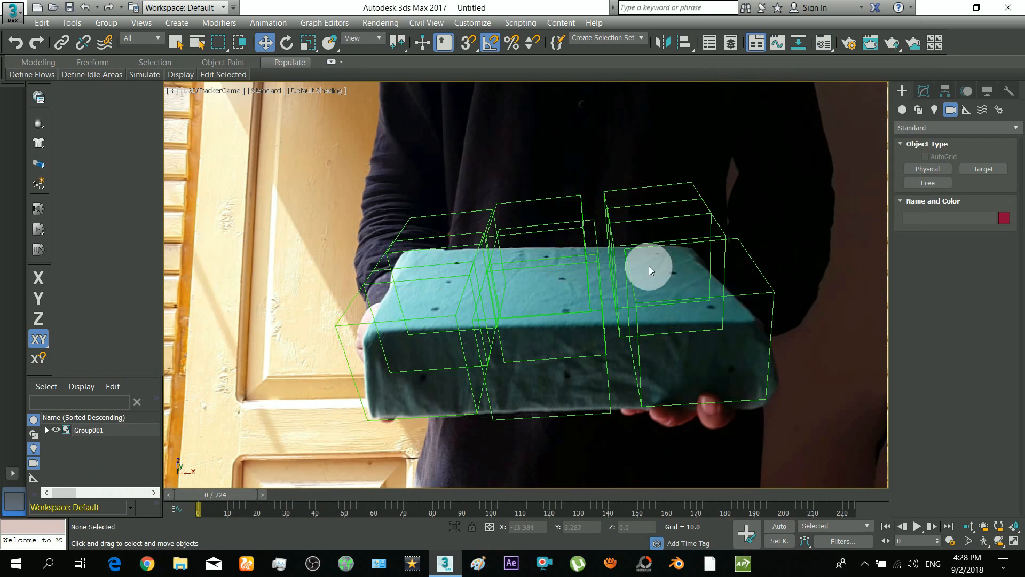
drag(203, 494, 406, 494)
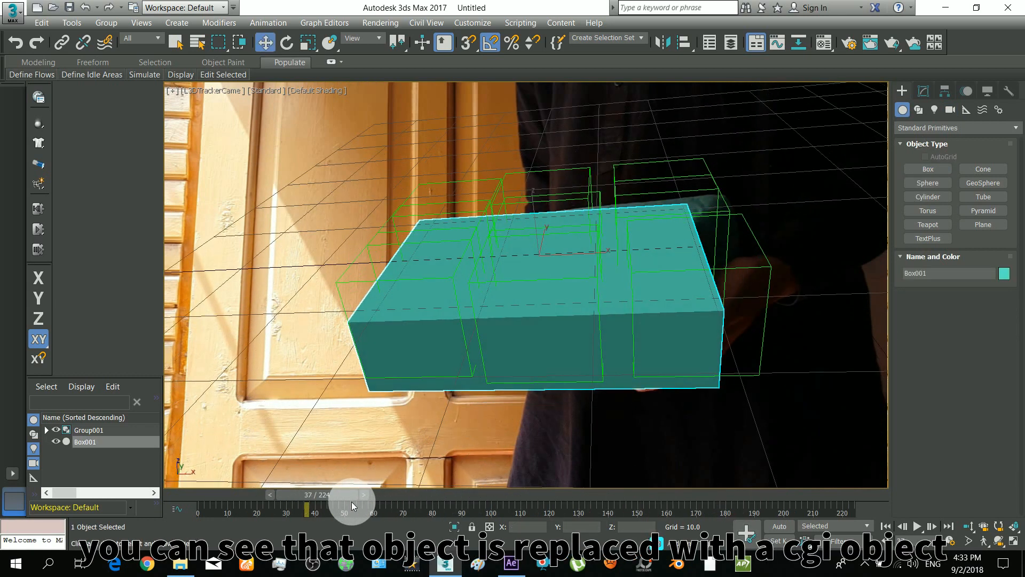
Scrub the time slider to verify Box001 stays locked to the tracked box across frames.
drag(351, 503, 519, 493)
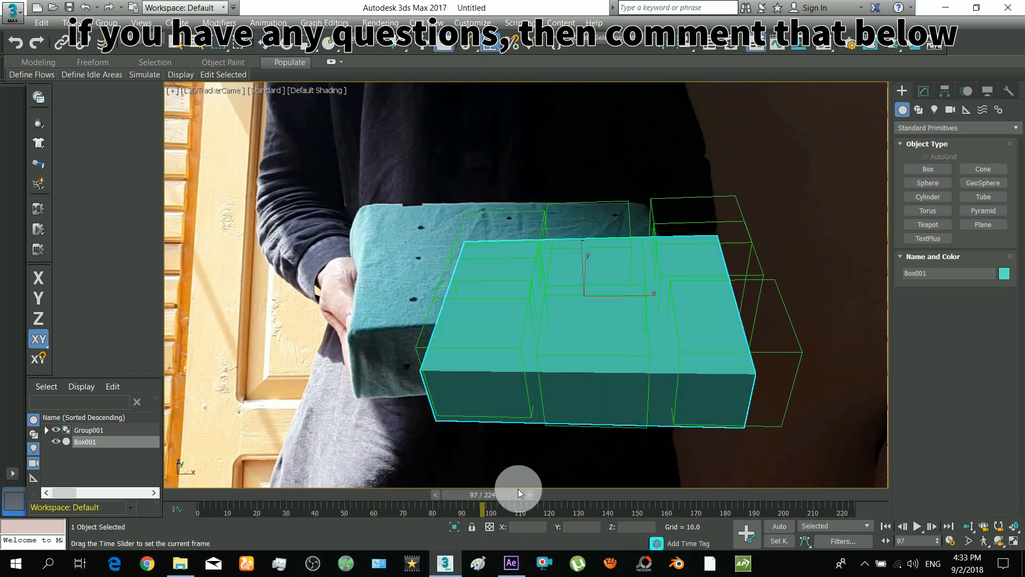
drag(519, 493, 669, 493)
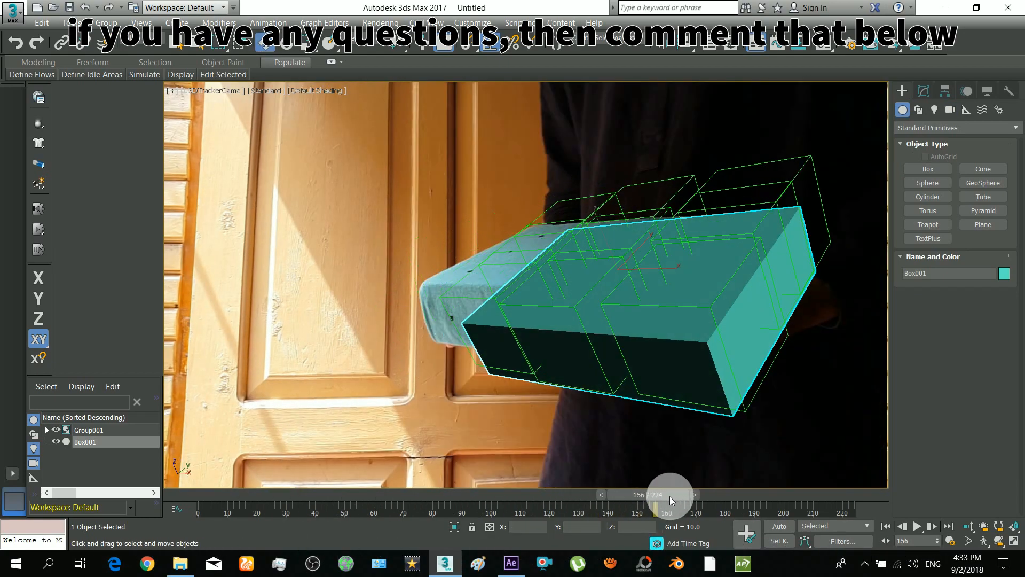